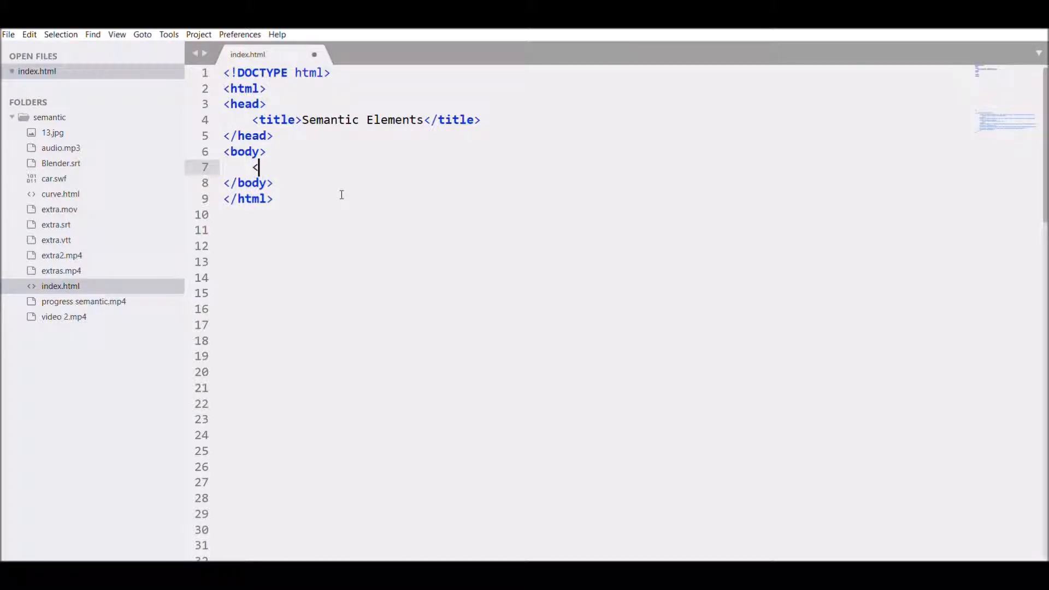
# Write an opening <svg width="300" height="300"> tag inside the body
pyautogui.write('<svg width')
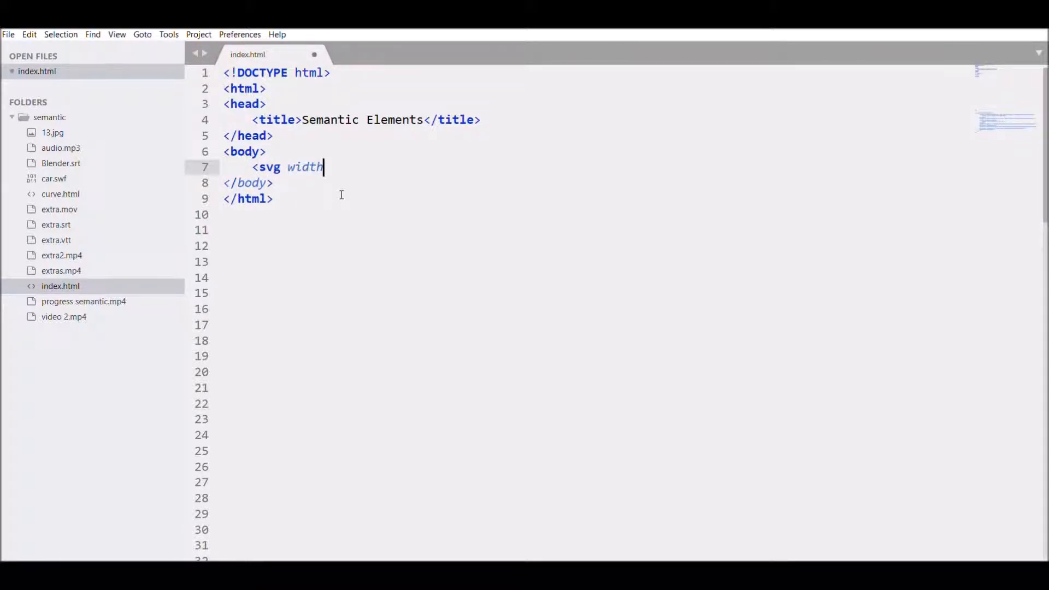
pyautogui.write('="300"')
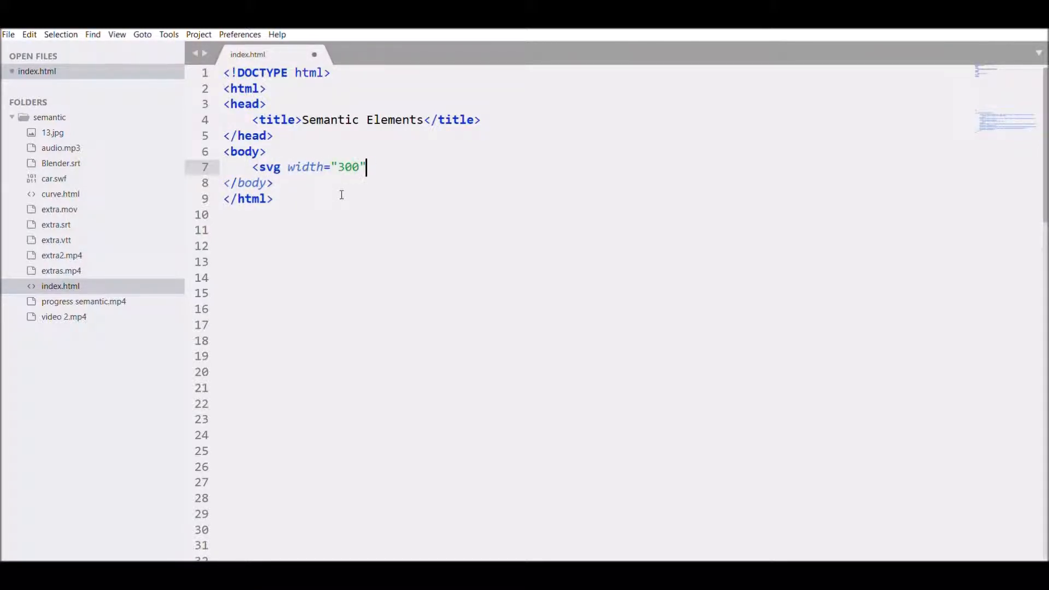
pyautogui.write('height="300"')
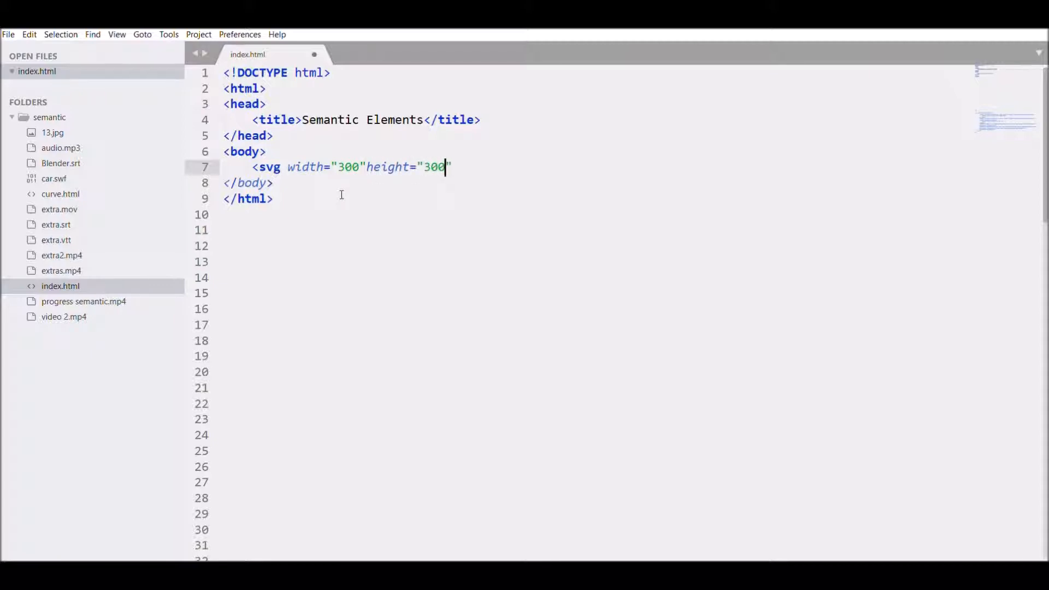
pyautogui.write('>')
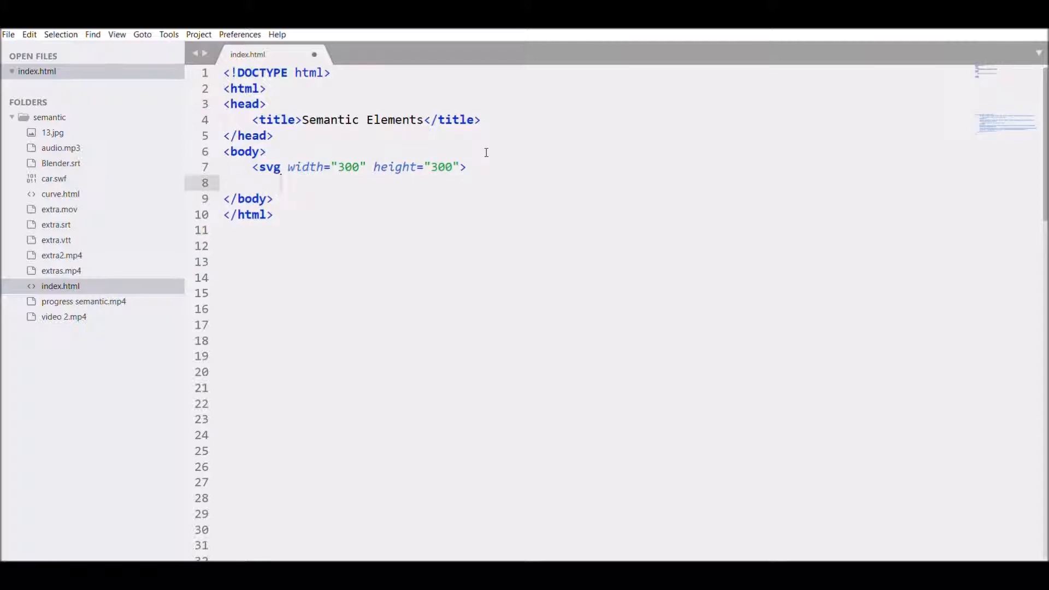
# Write a path element with d="M 50 20 L 150 20" inside the svg
pyautogui.write('<path')
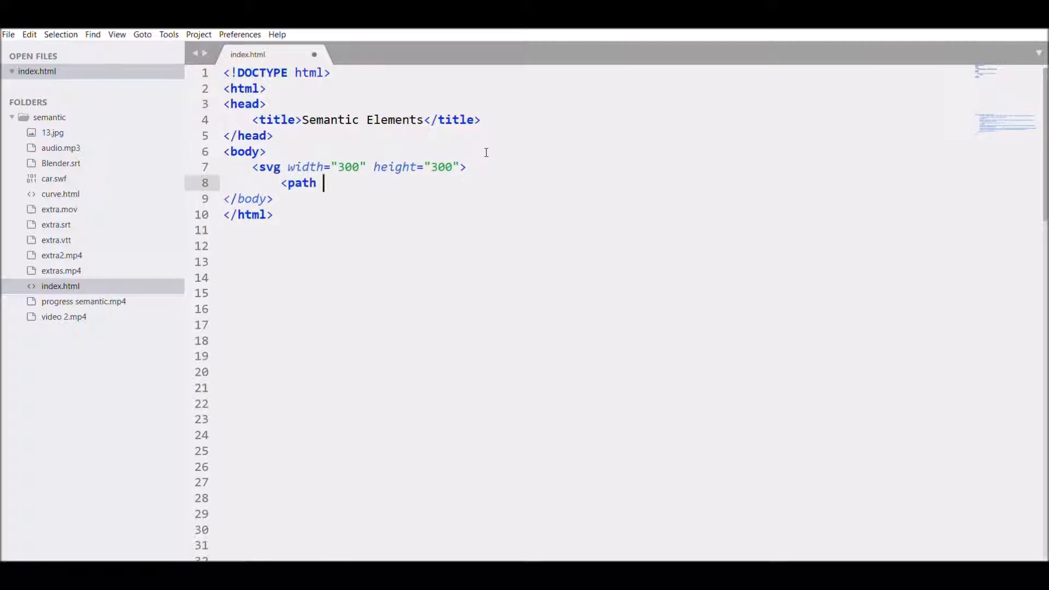
pyautogui.write('d="M"')
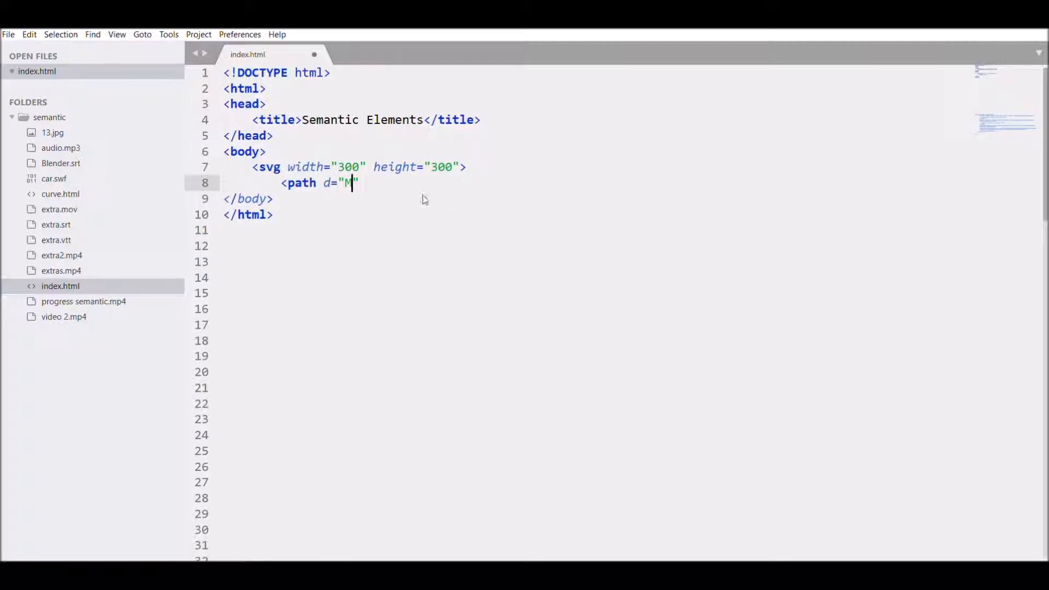
pyautogui.moveTo(286, 543)
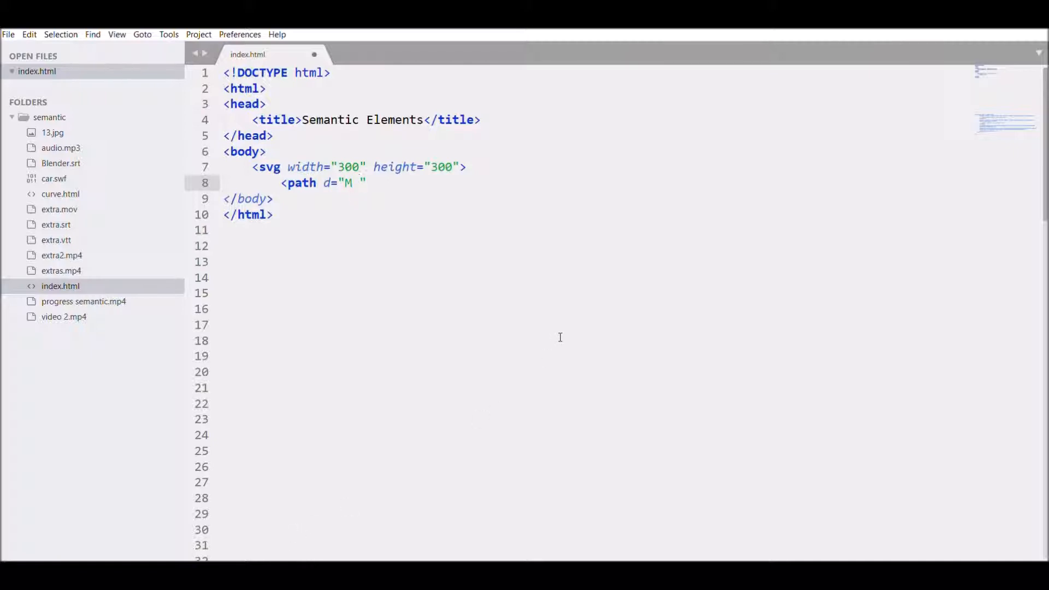
pyautogui.write('50')
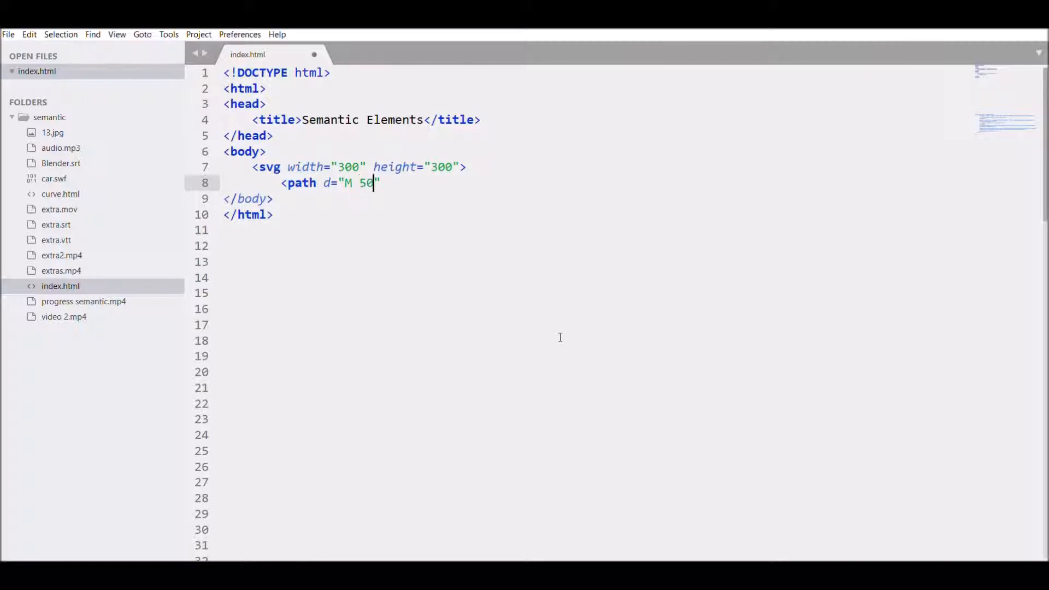
pyautogui.write('20')
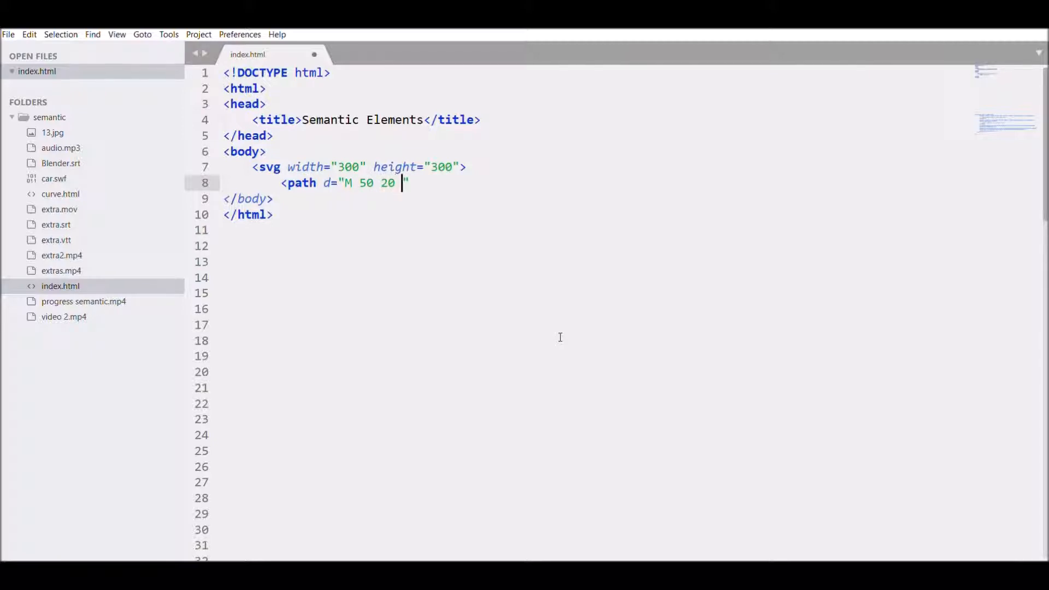
pyautogui.write('L 1')
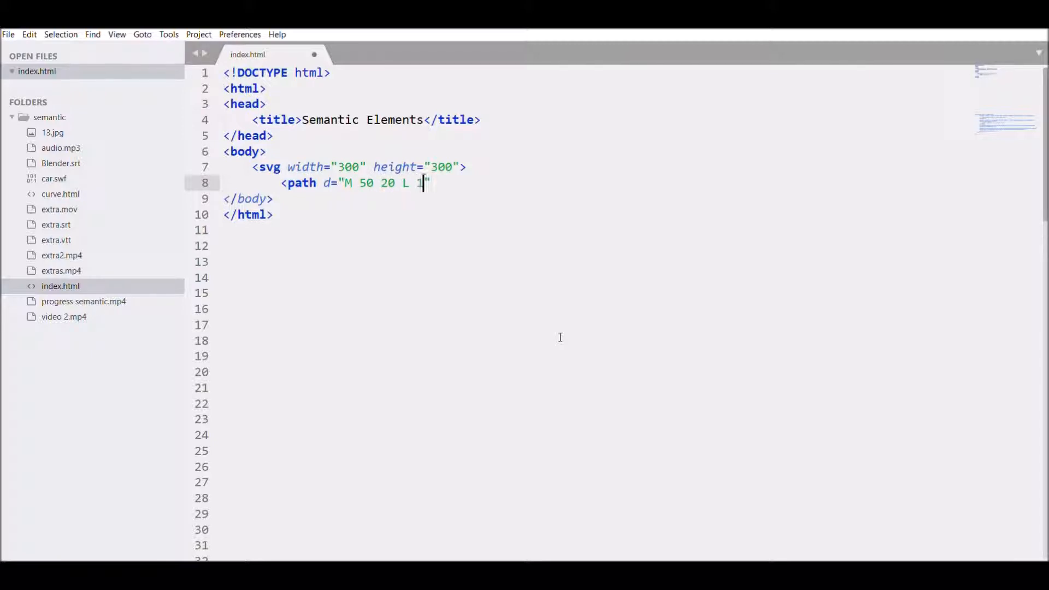
pyautogui.write('50')
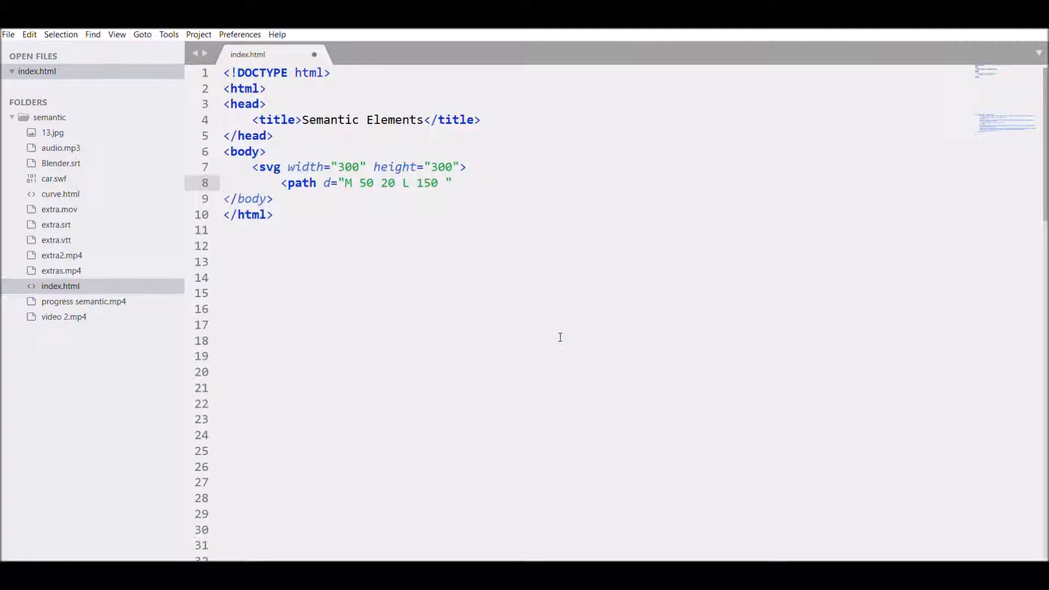
pyautogui.write('20')
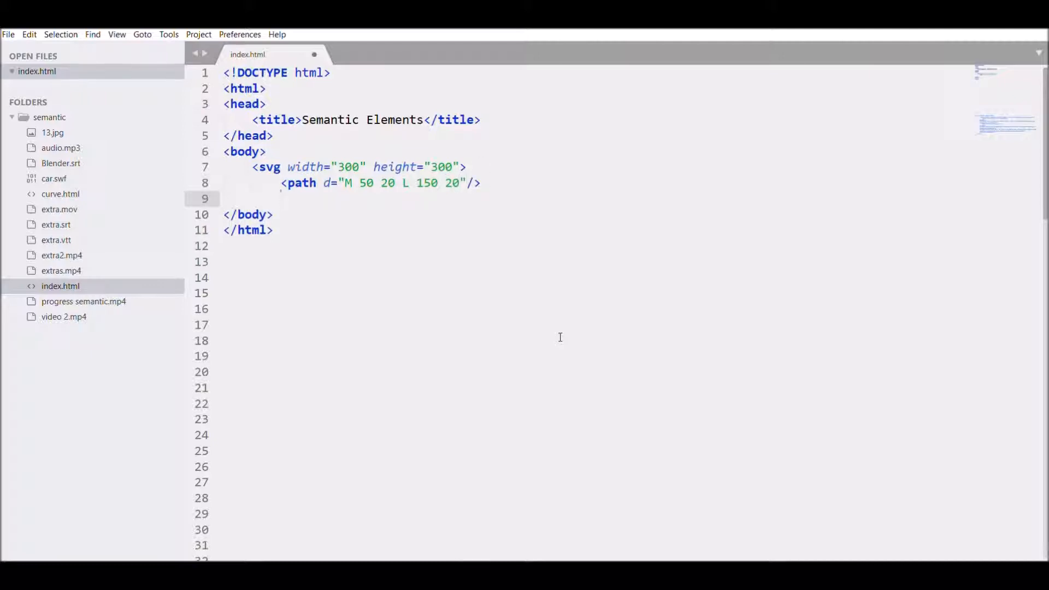
# Write a second path with d="M 50 60 L 150 60"
pyautogui.write('<path d=')
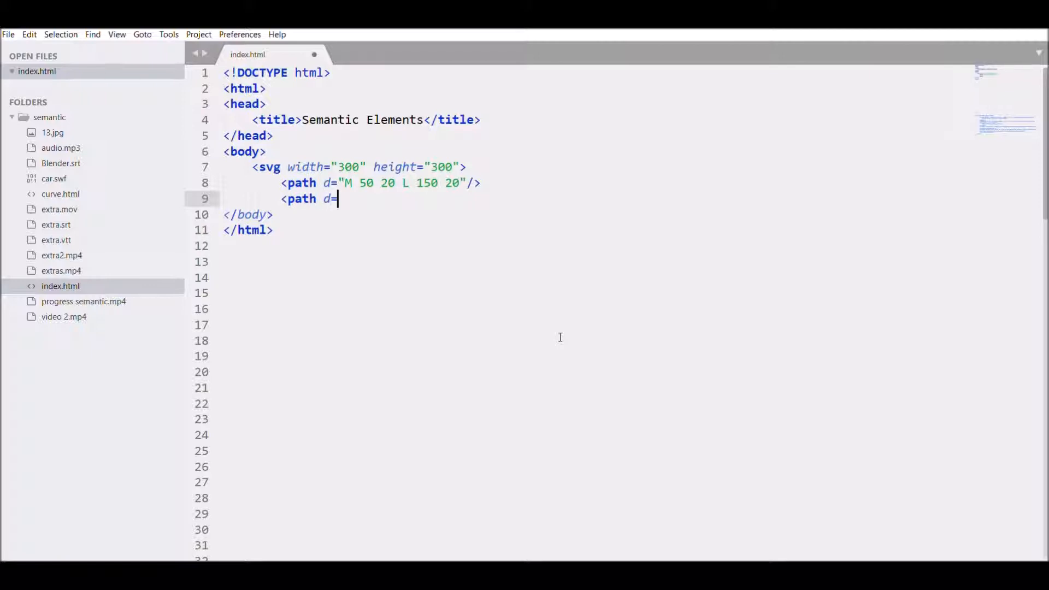
pyautogui.write('"M')
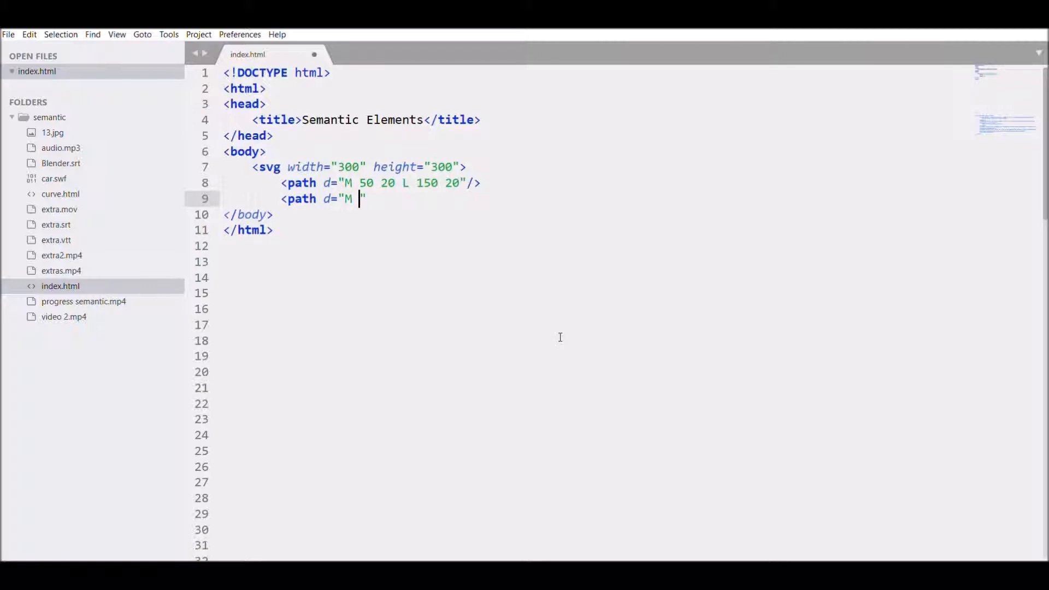
pyautogui.write('50')
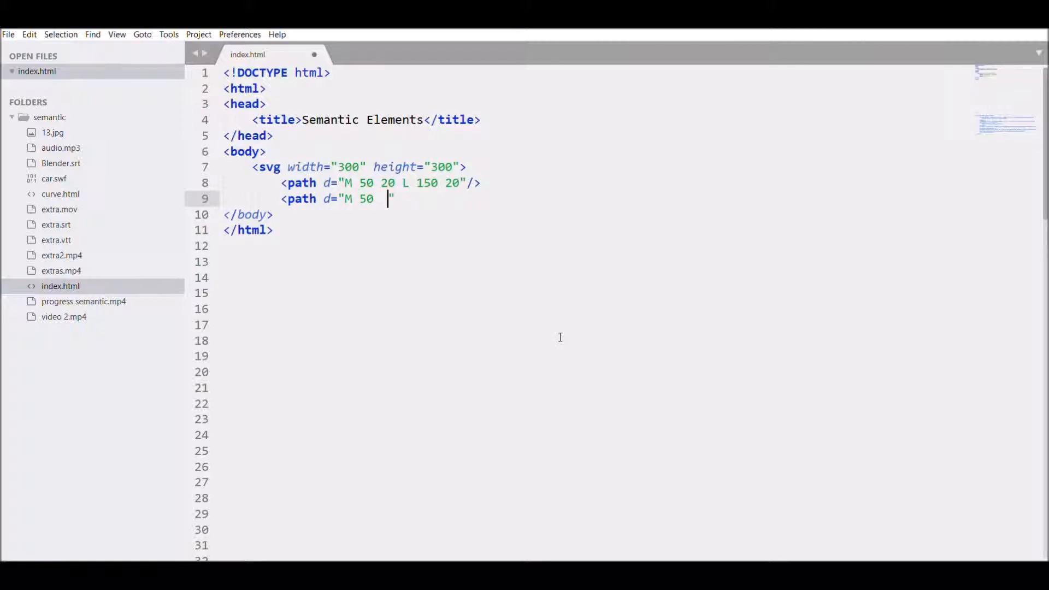
pyautogui.write('60')
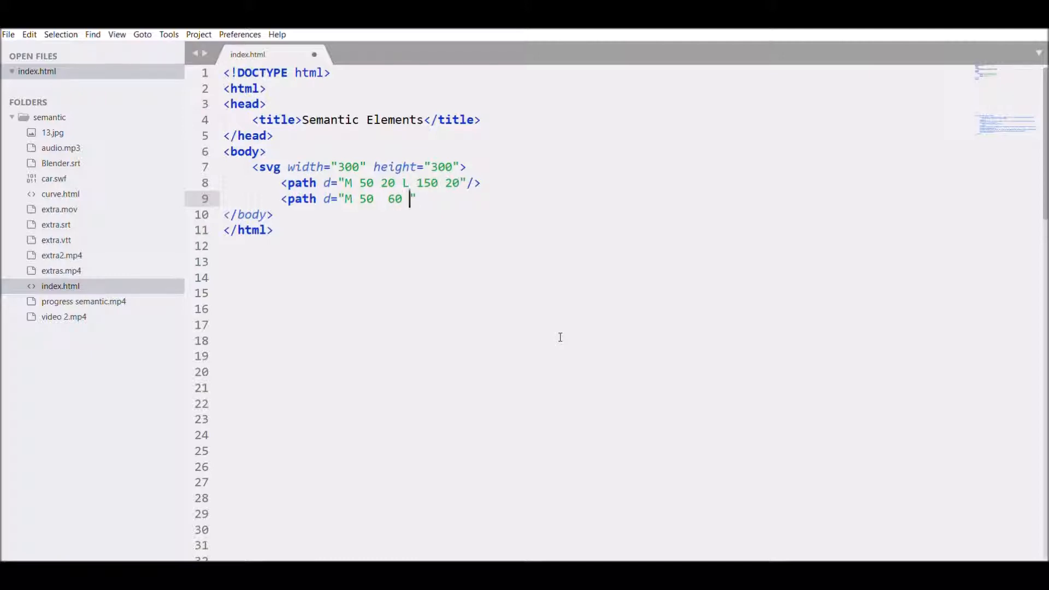
pyautogui.write('L 150')
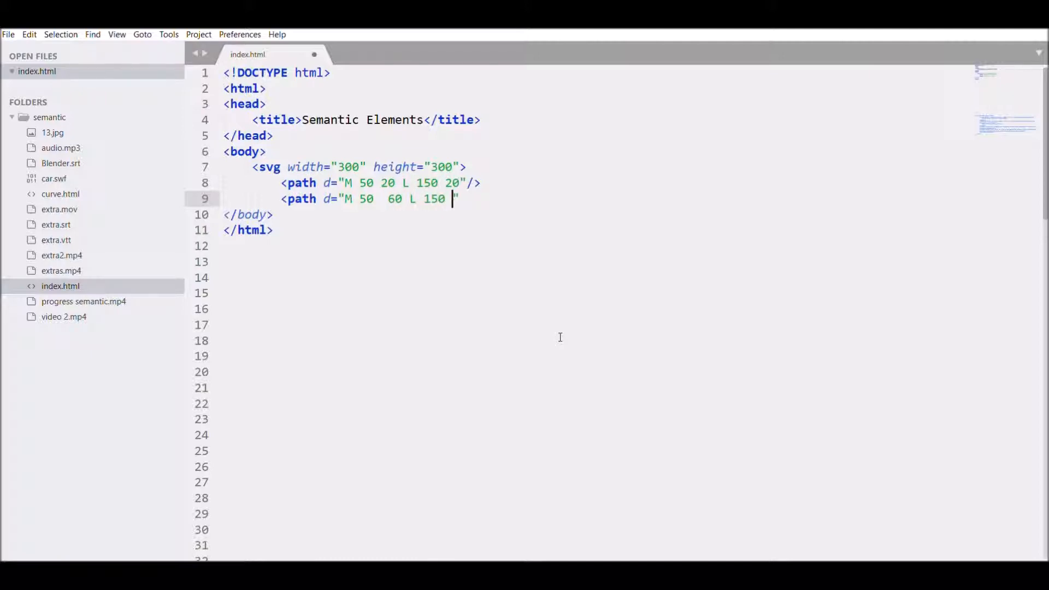
pyautogui.write('60')
pyautogui.write('<path d="M')
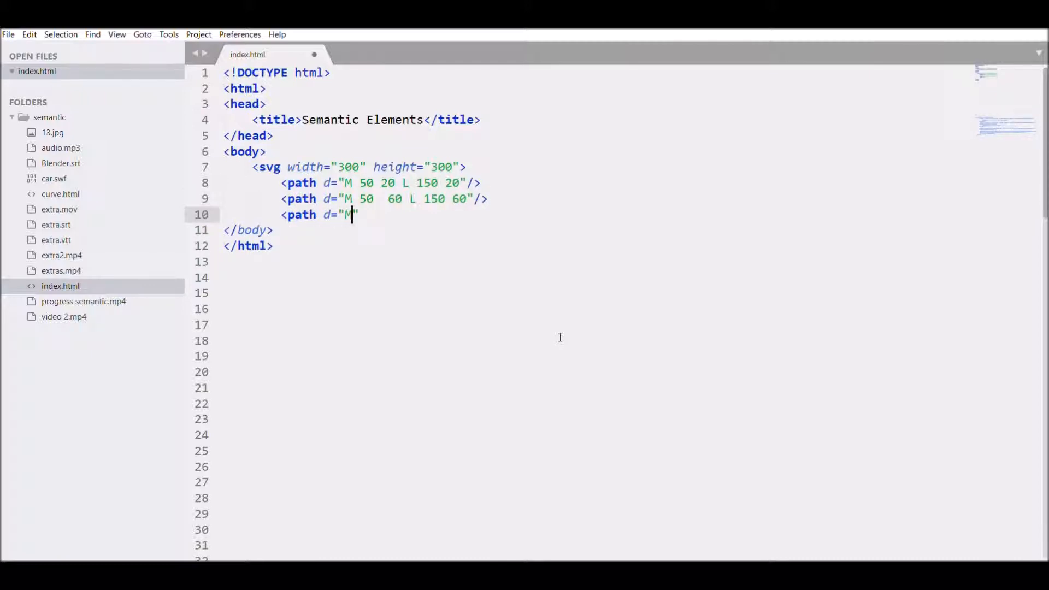
# Write a third path with d="M 50 150 L 150 150" and close the svg with </svg>
pyautogui.write('50')
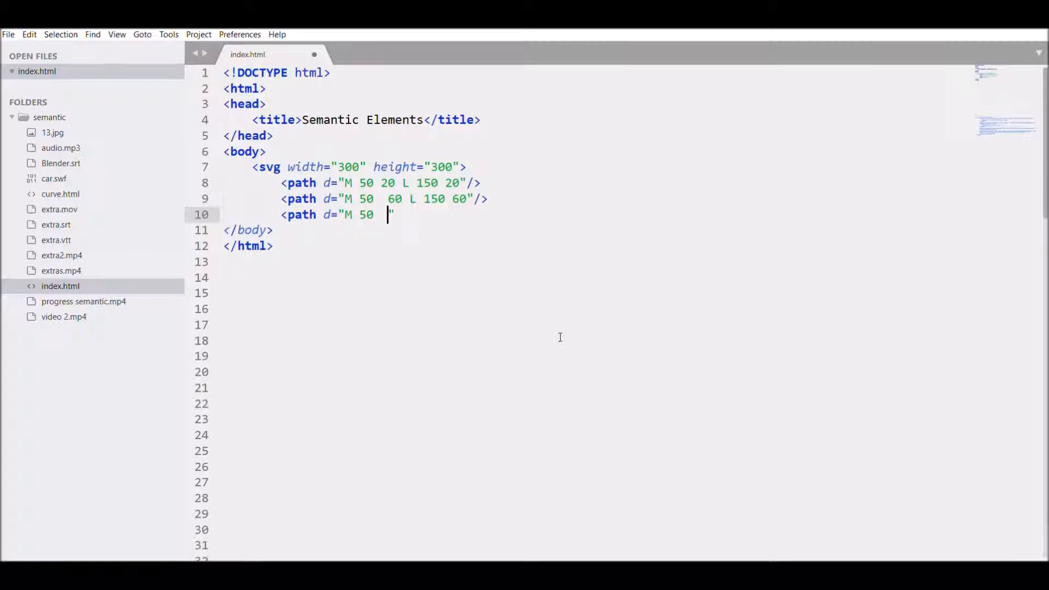
pyautogui.write('150 L')
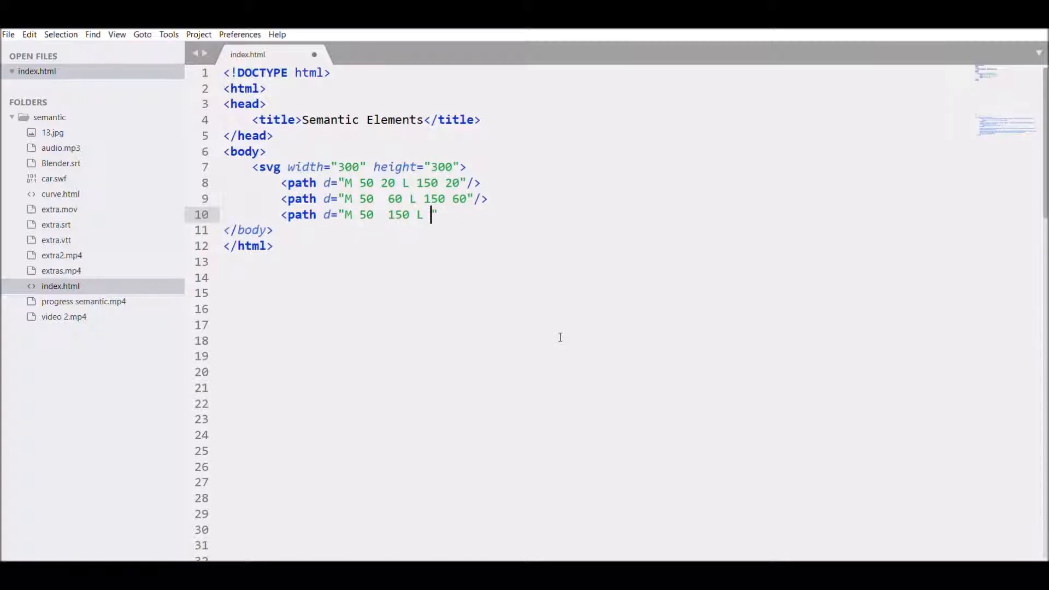
pyautogui.write('150')
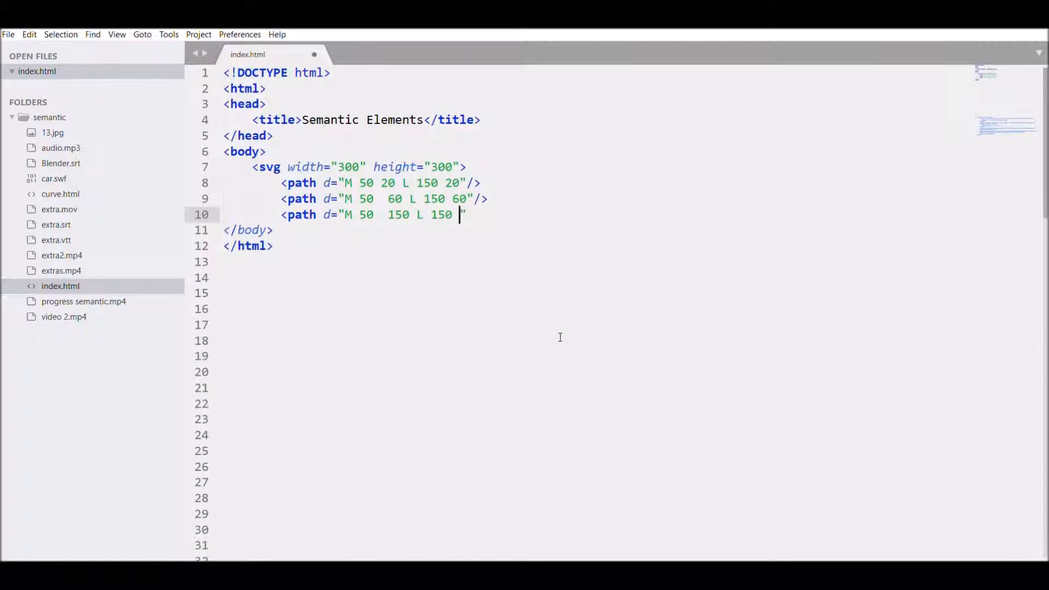
pyautogui.write('150"/>')
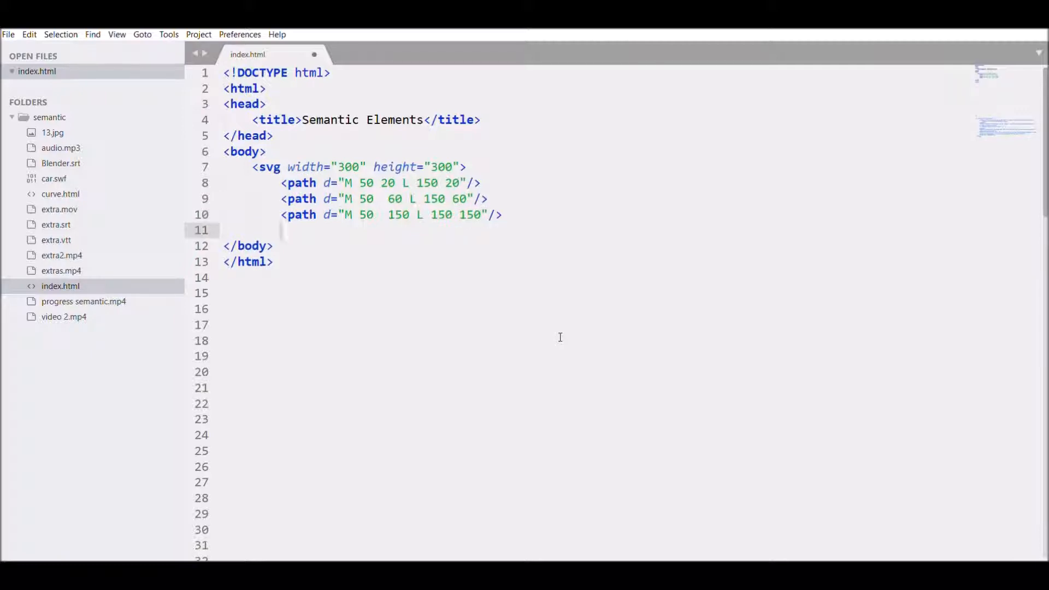
pyautogui.write('</svg>')
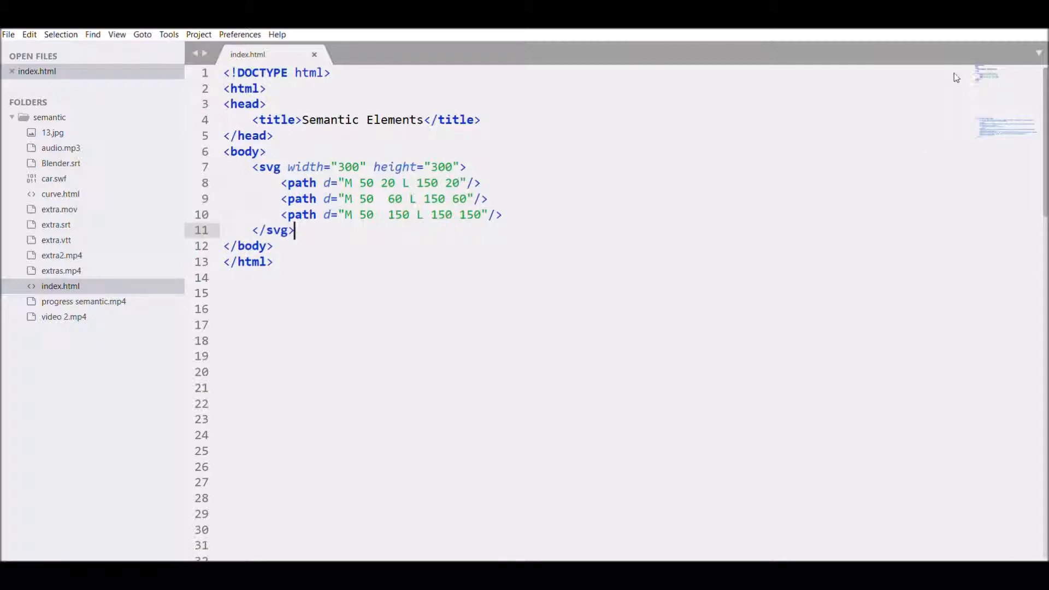
# Give the first path stroke="black"
pyautogui.click(472, 183)
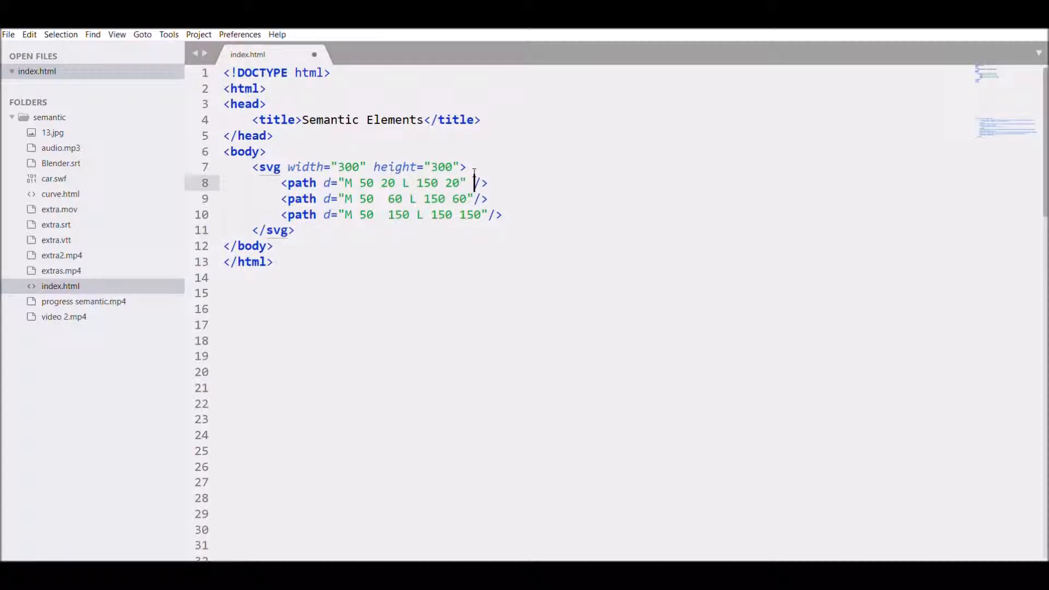
pyautogui.write('stroke')
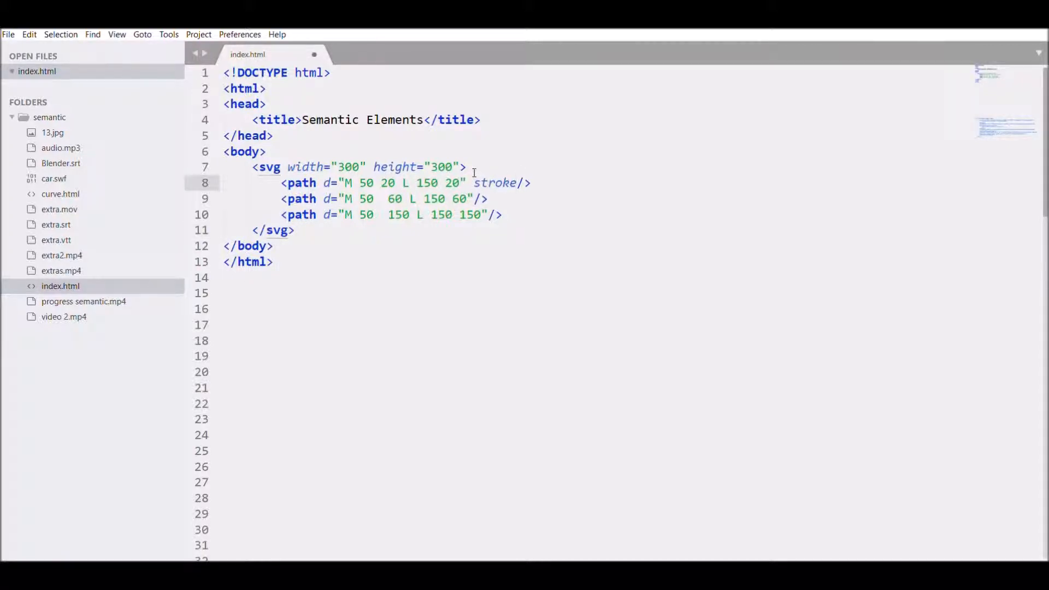
pyautogui.write('=""')
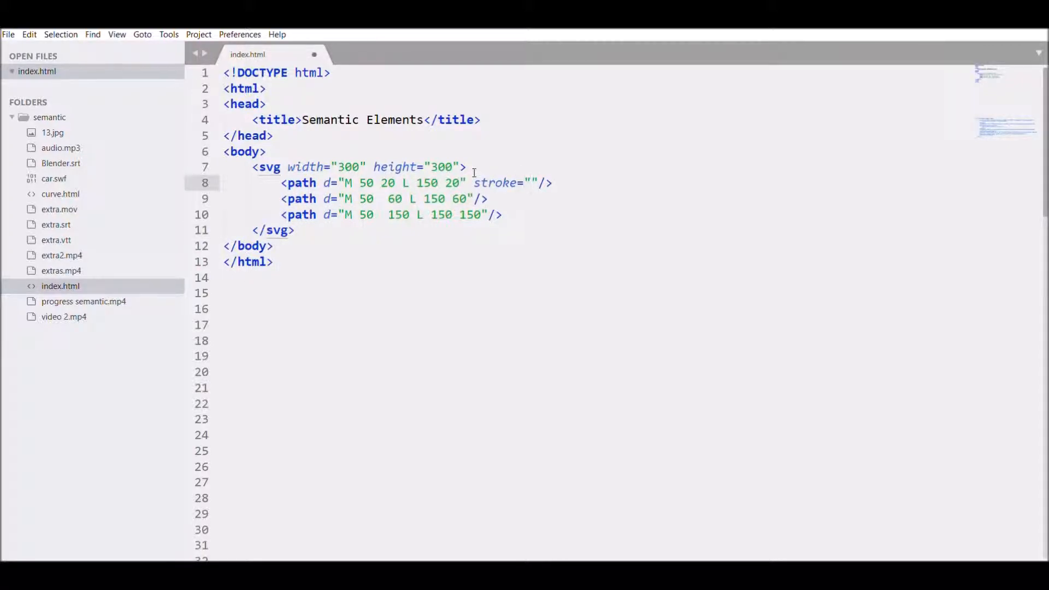
pyautogui.write('black')
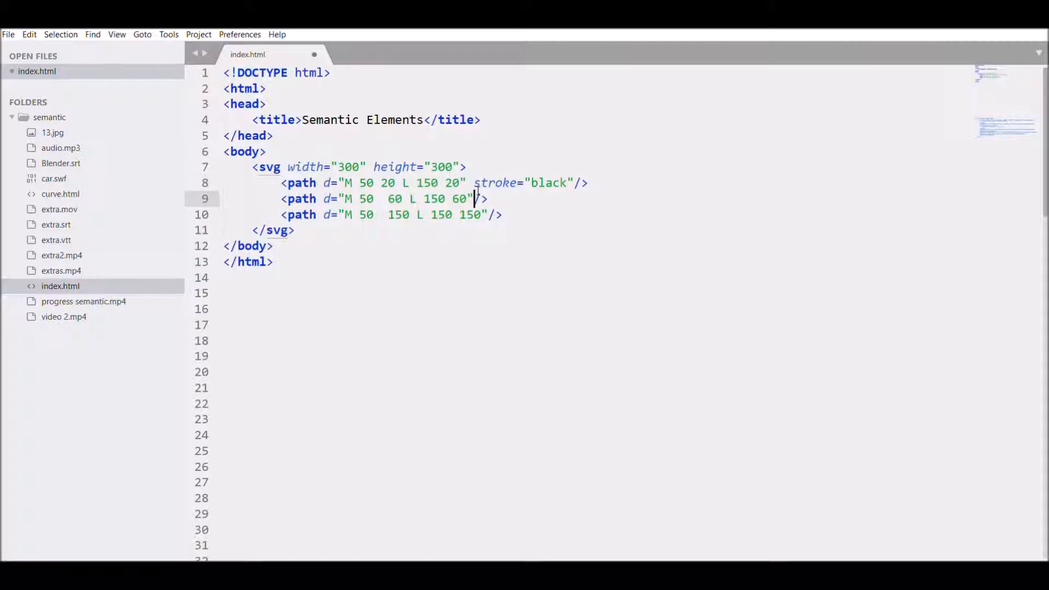
# Give the second path stroke="grey" and the third stroke="blue"
pyautogui.write('stroke=""')
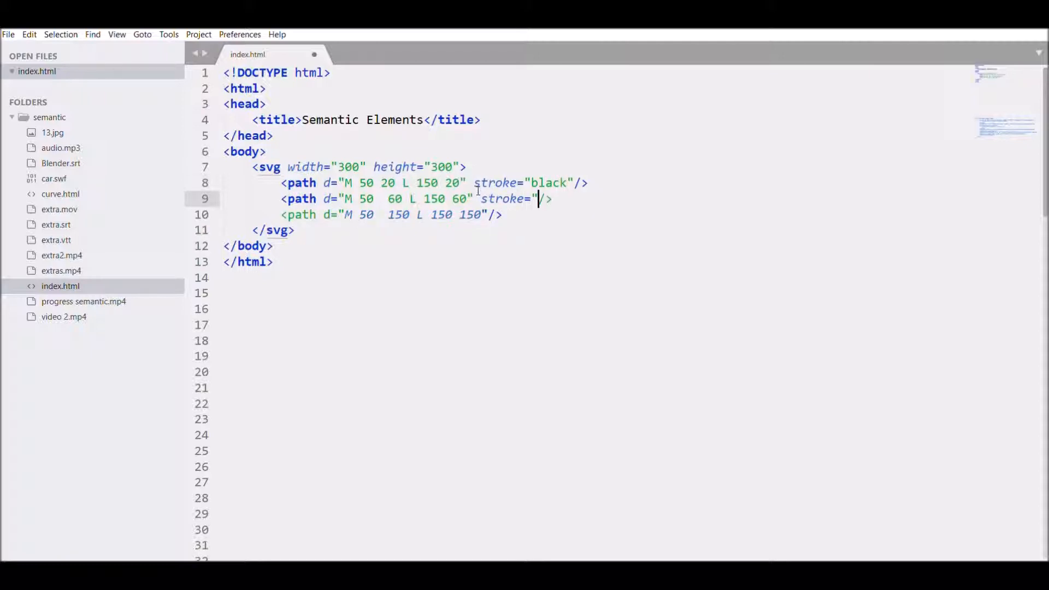
pyautogui.write('grey')
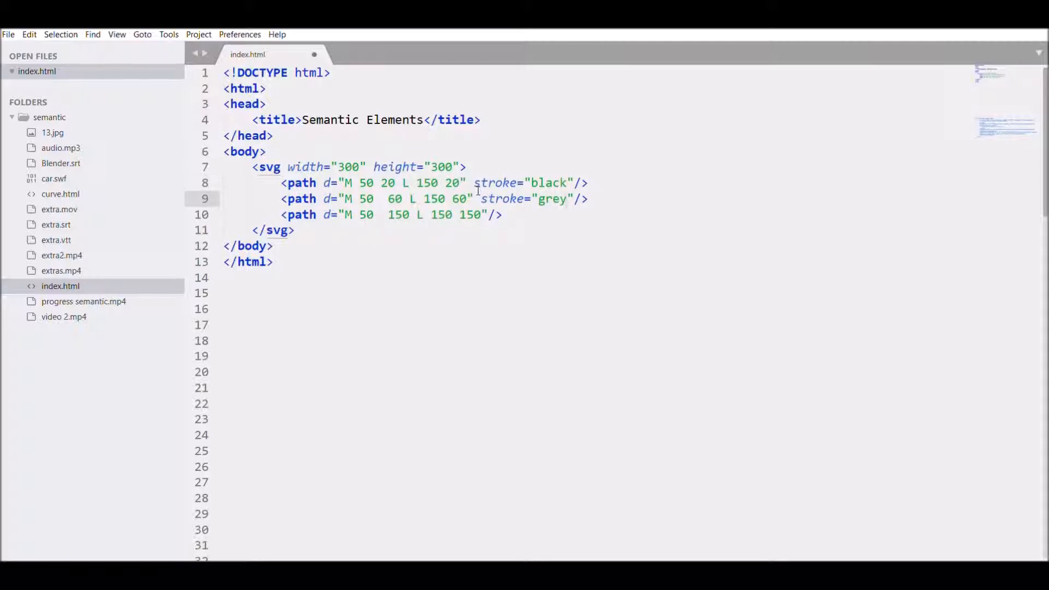
pyautogui.write('stroke="')
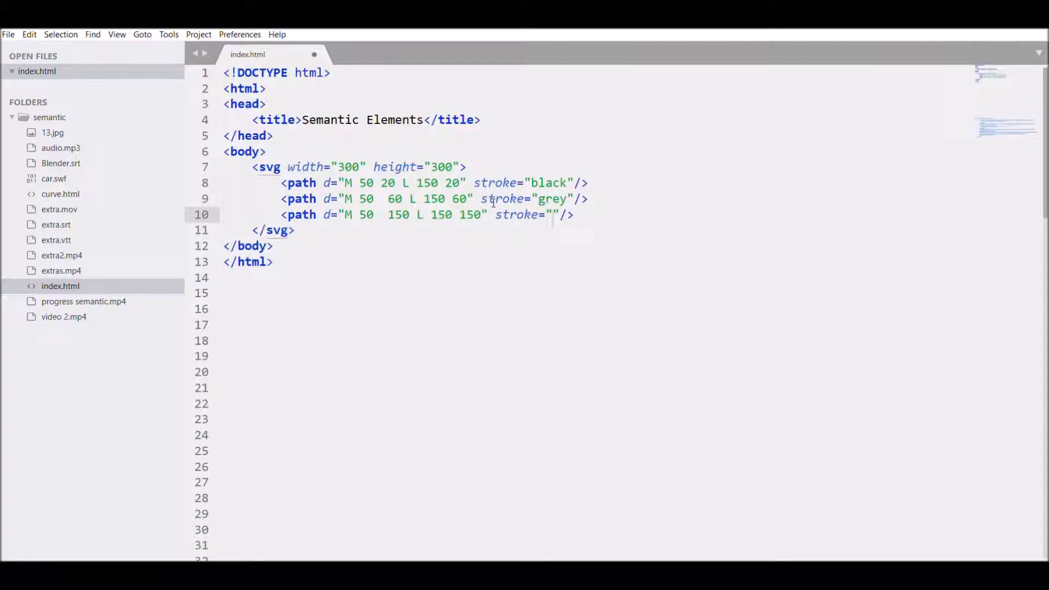
pyautogui.write('blue')
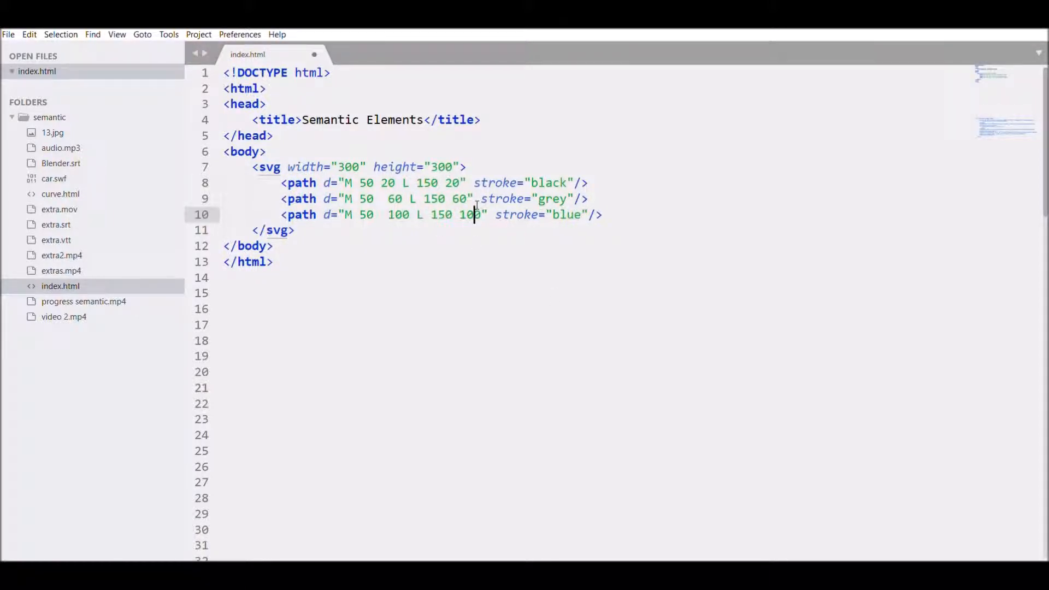
# Add stroke-width="2", "4" and "6" to the black, grey and blue paths
pyautogui.write('stroke')
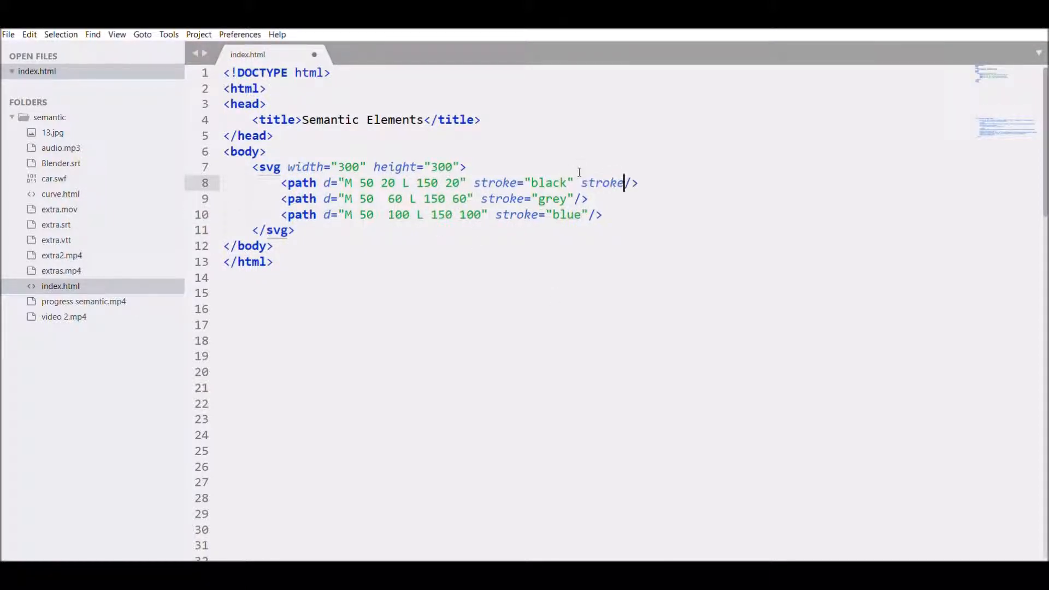
pyautogui.write('-width=""')
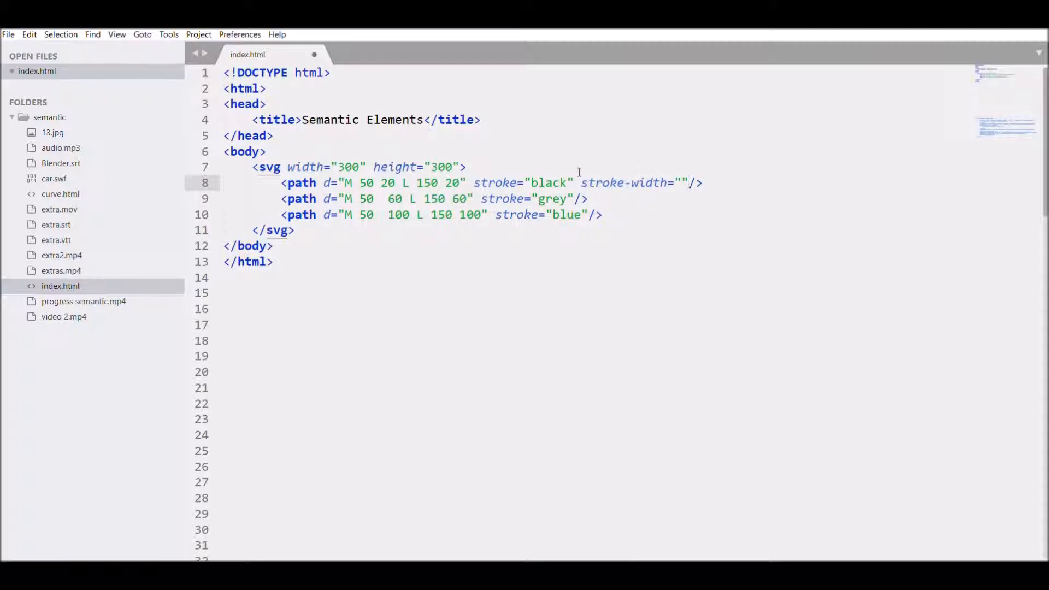
pyautogui.write('2')
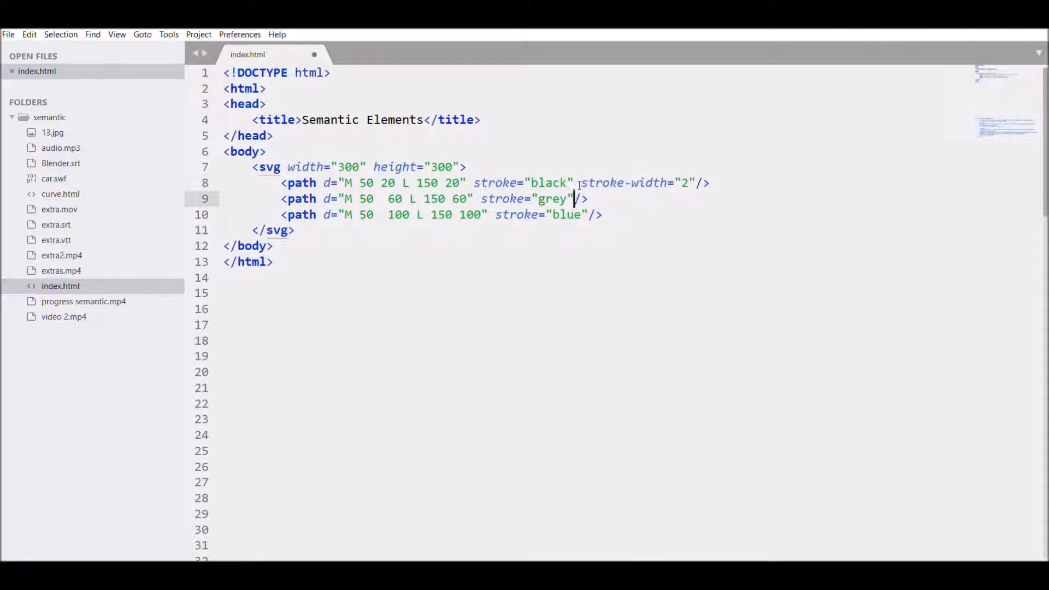
pyautogui.write('stroke-w')
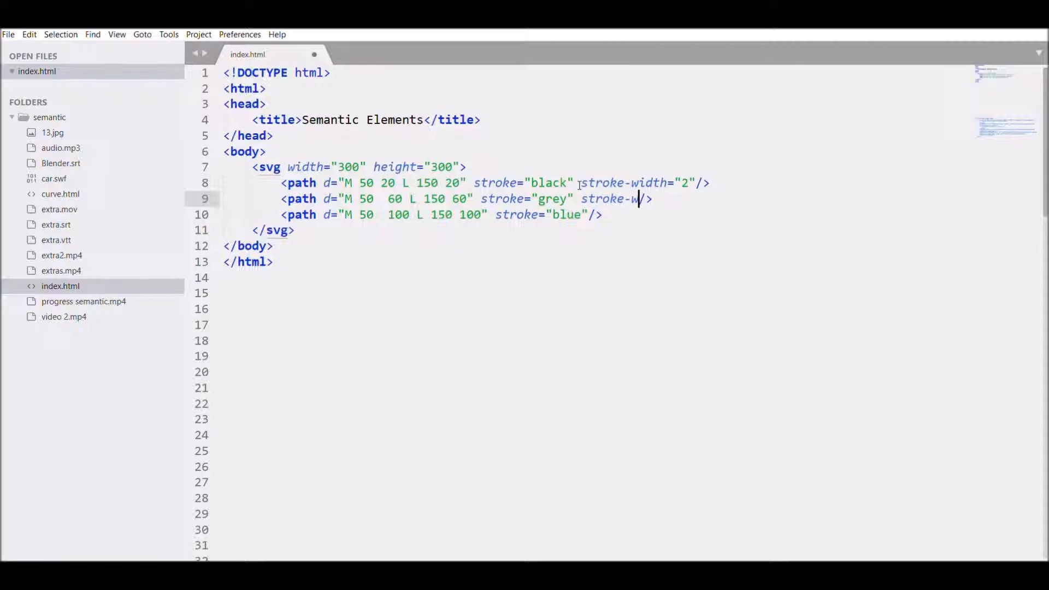
pyautogui.write('idth=""')
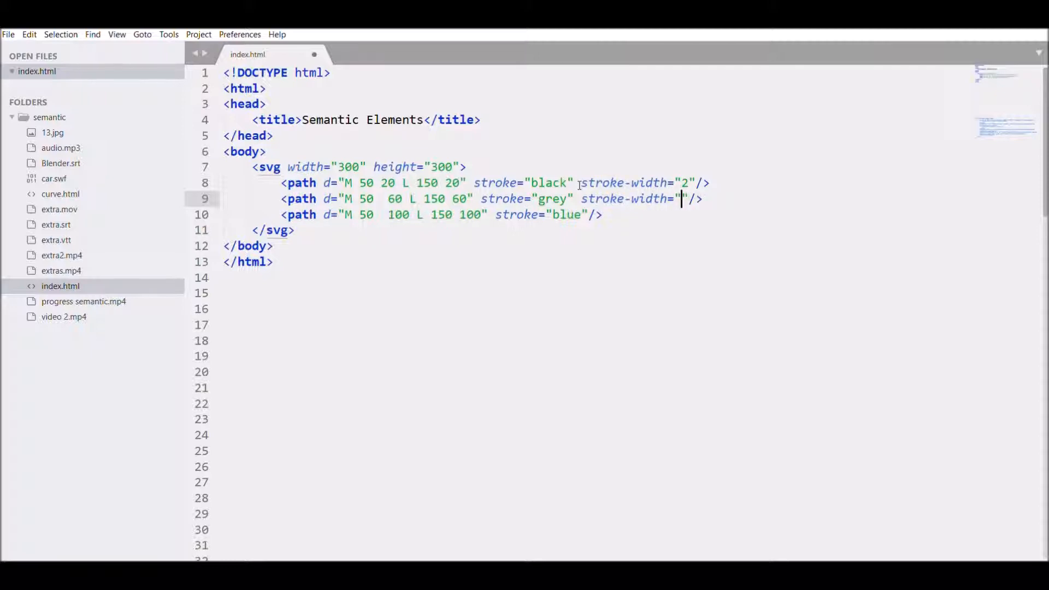
pyautogui.write('4')
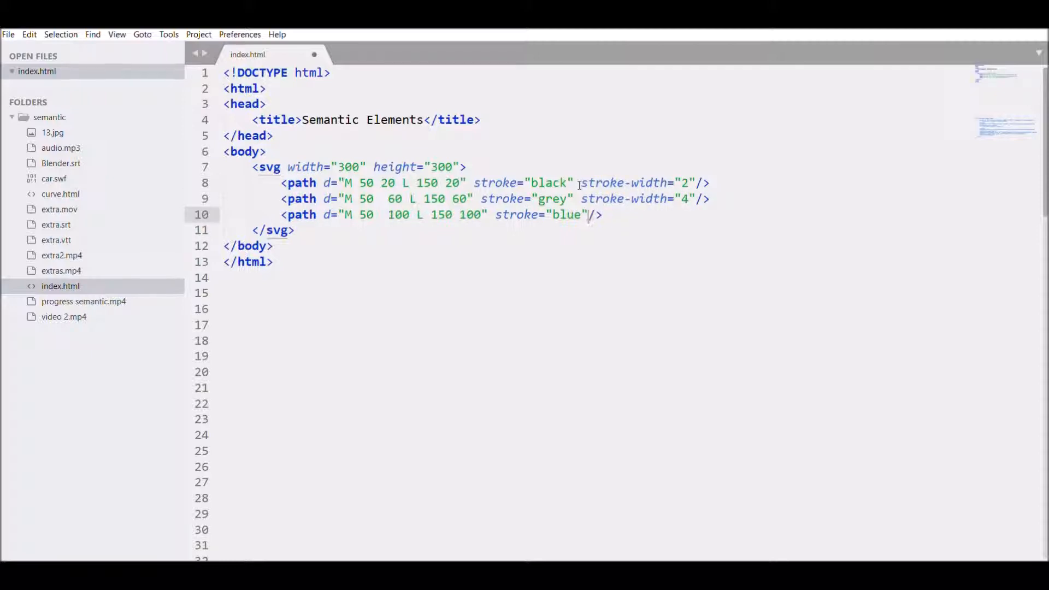
pyautogui.write('stroke-width="')
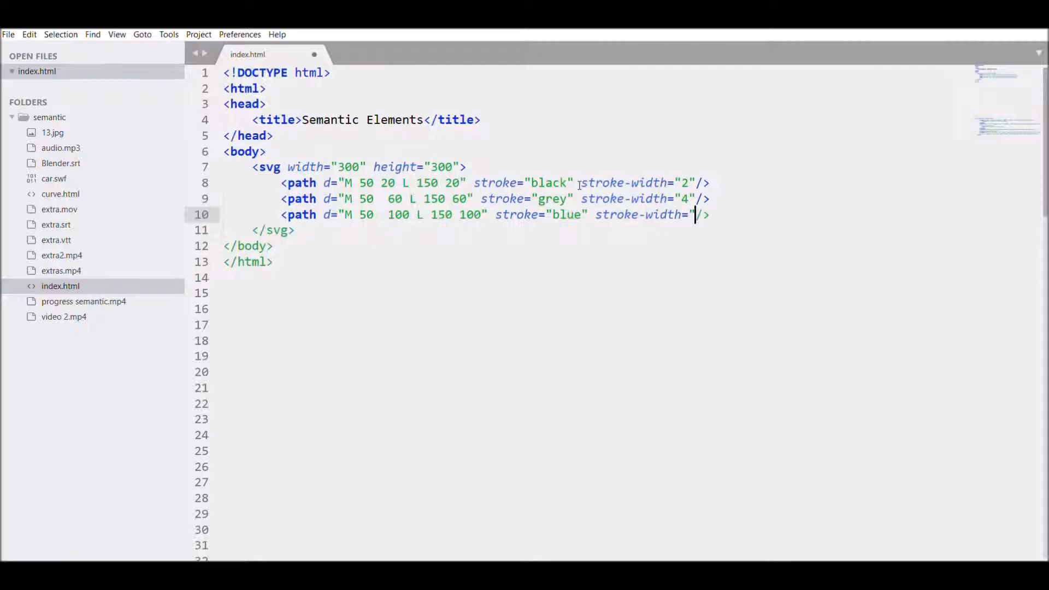
pyautogui.write('6')
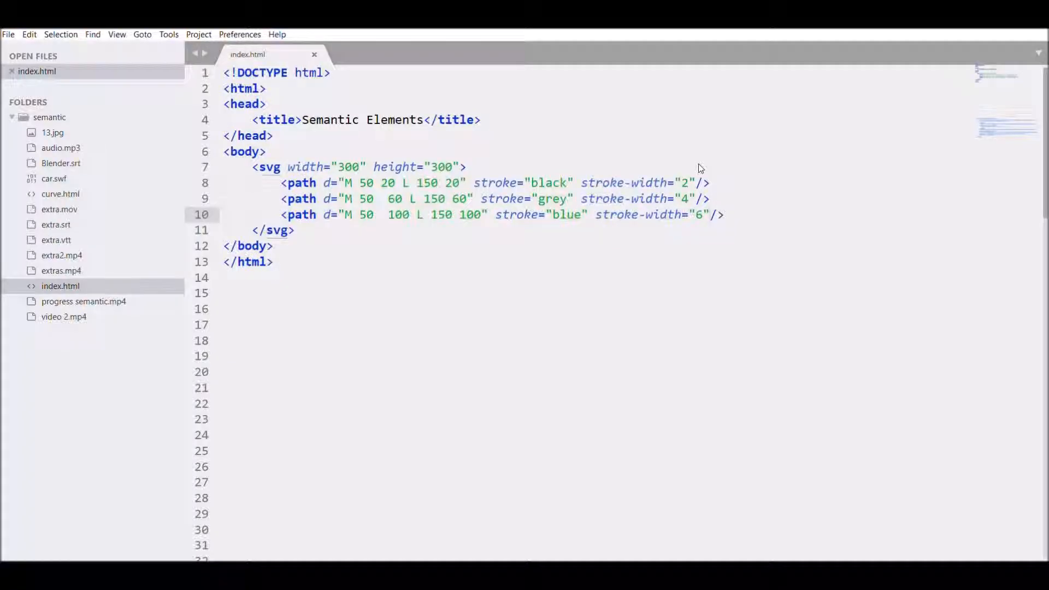
# Add stroke-linecap="butt" to the first path and "square" to the second
pyautogui.write('stroke-linecap=')
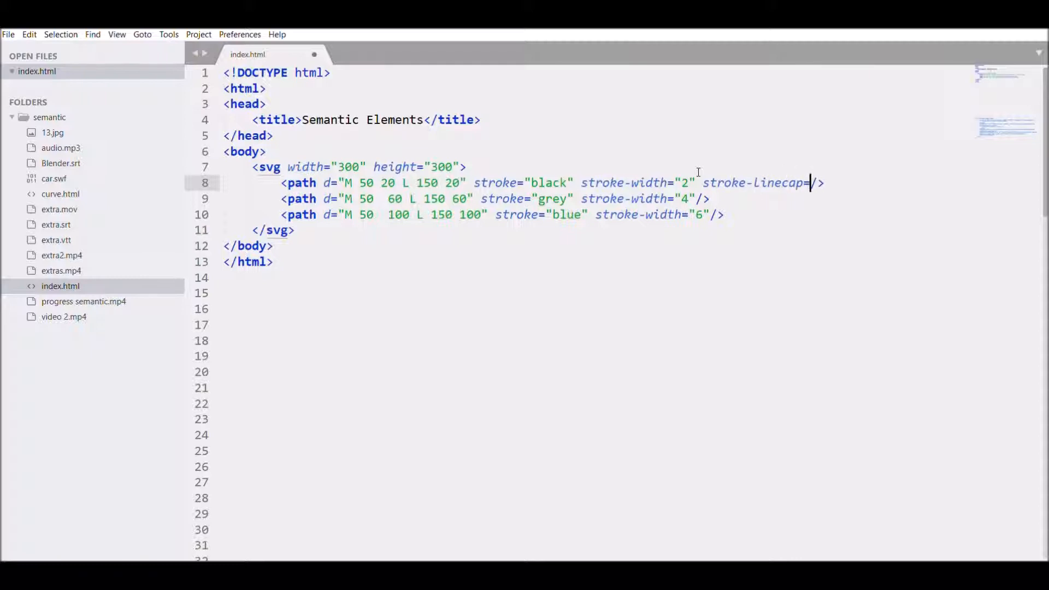
pyautogui.write('""butt')
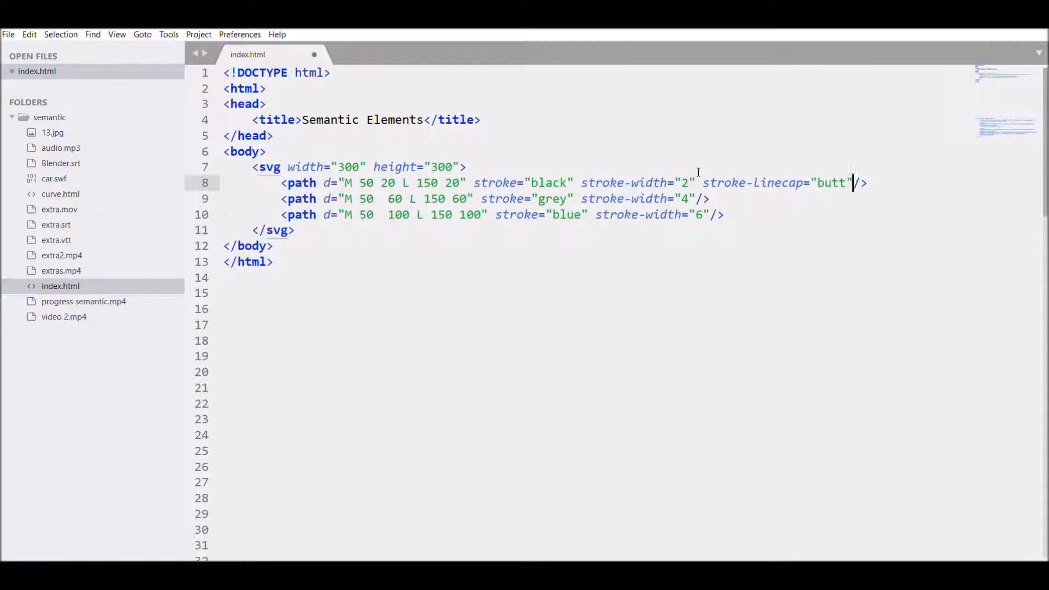
pyautogui.write('stroke-linecap=')
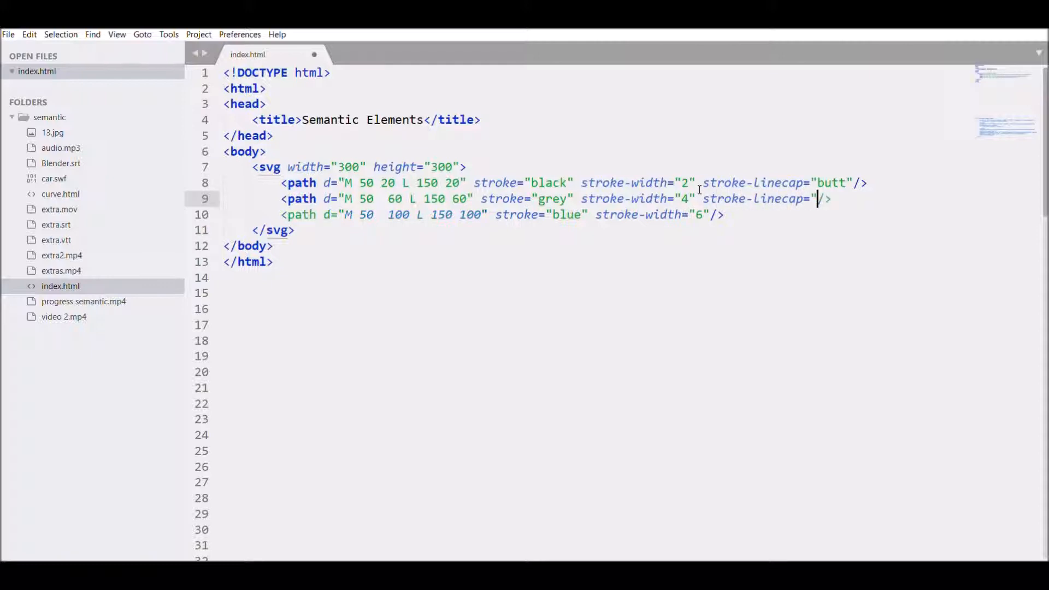
pyautogui.write('square')
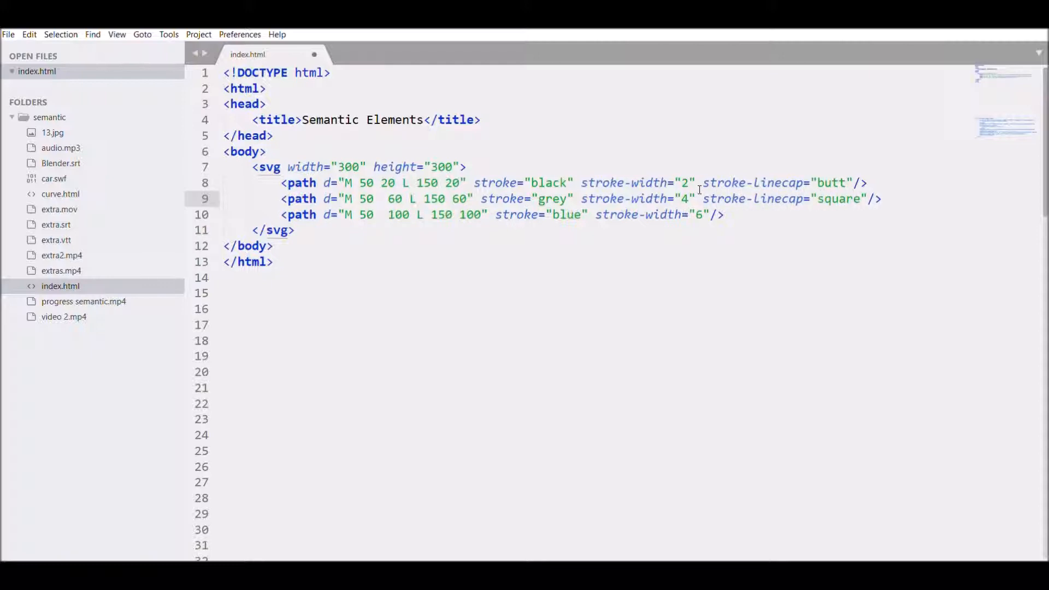
# Add stroke-linecap="round" to the blue path
pyautogui.write('stro')
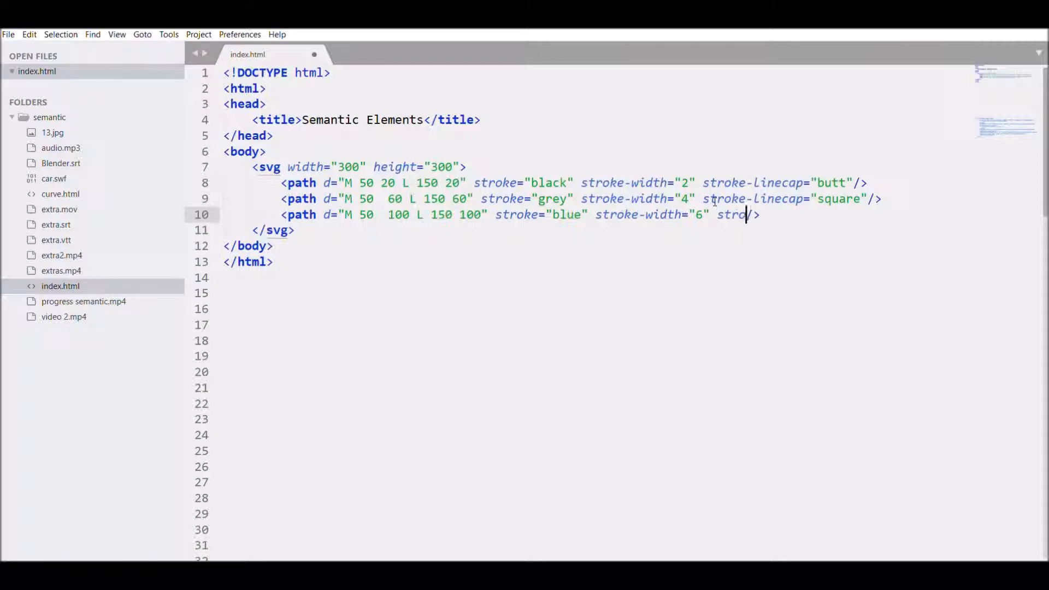
pyautogui.write('ke-linecap')
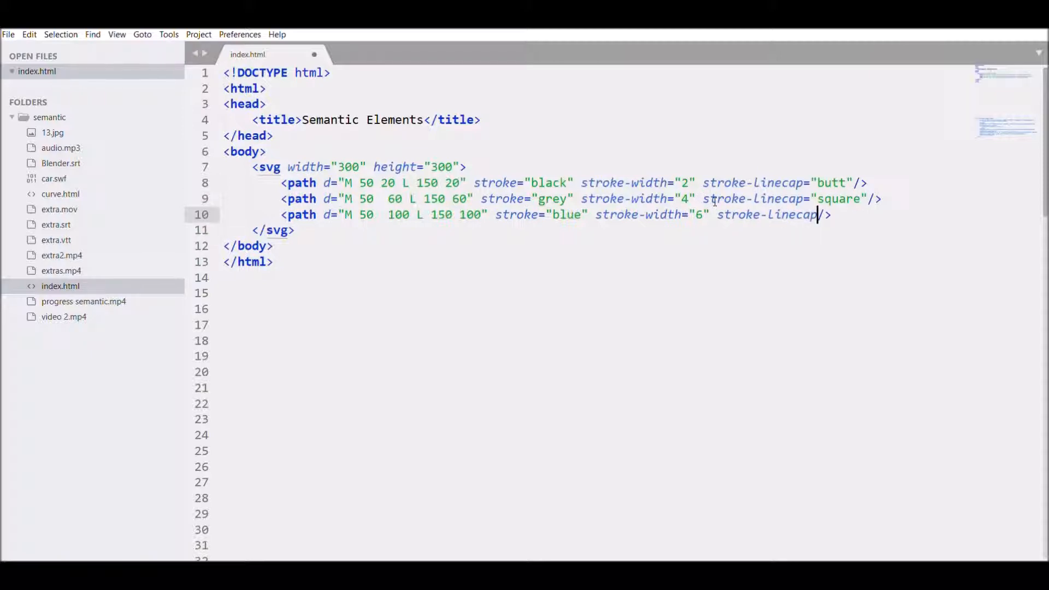
pyautogui.write('="')
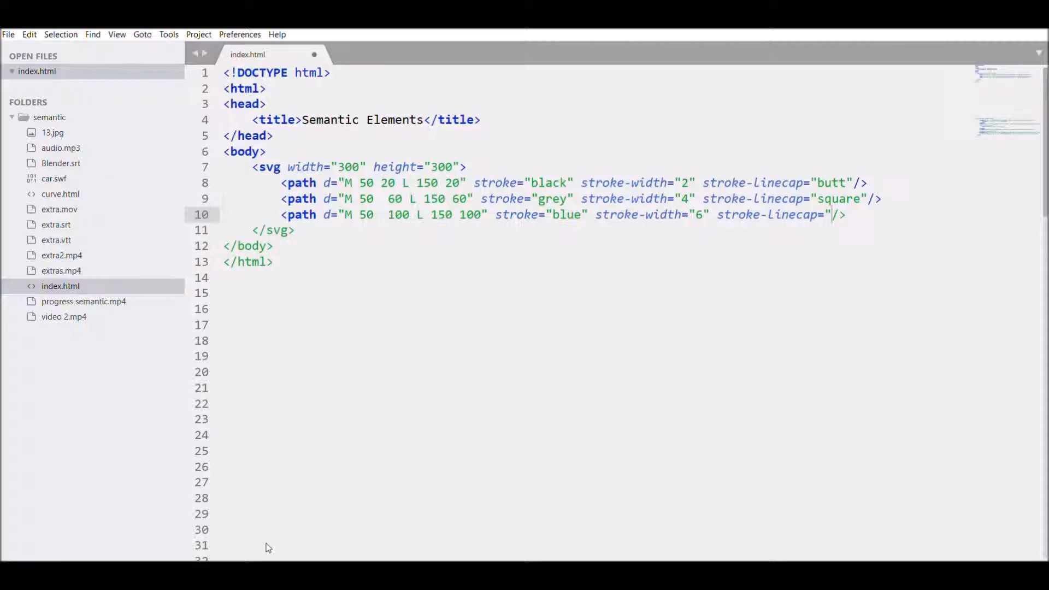
pyautogui.write('round')
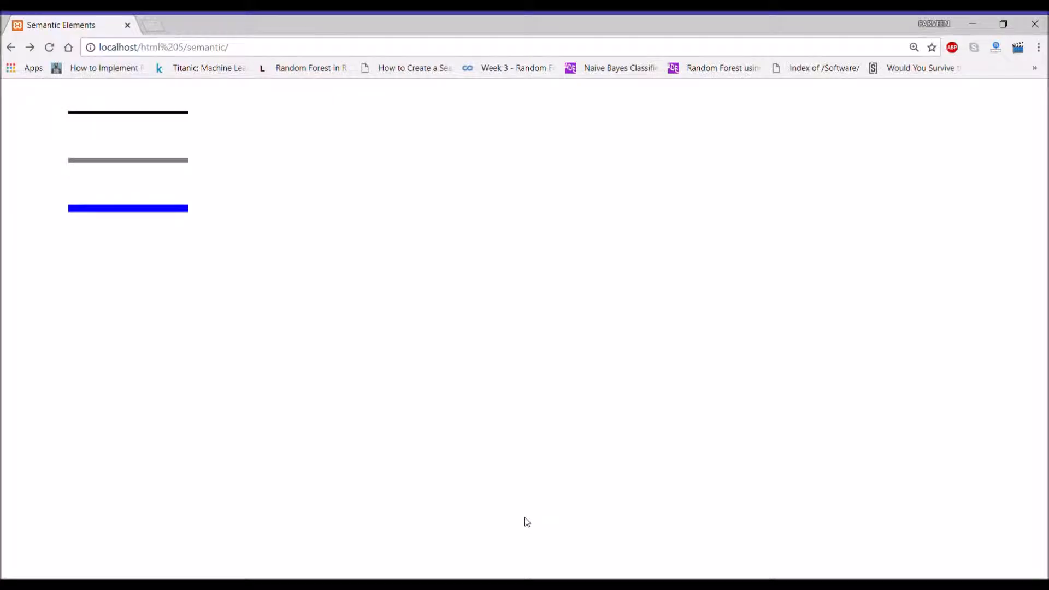
pyautogui.moveTo(433, 201)
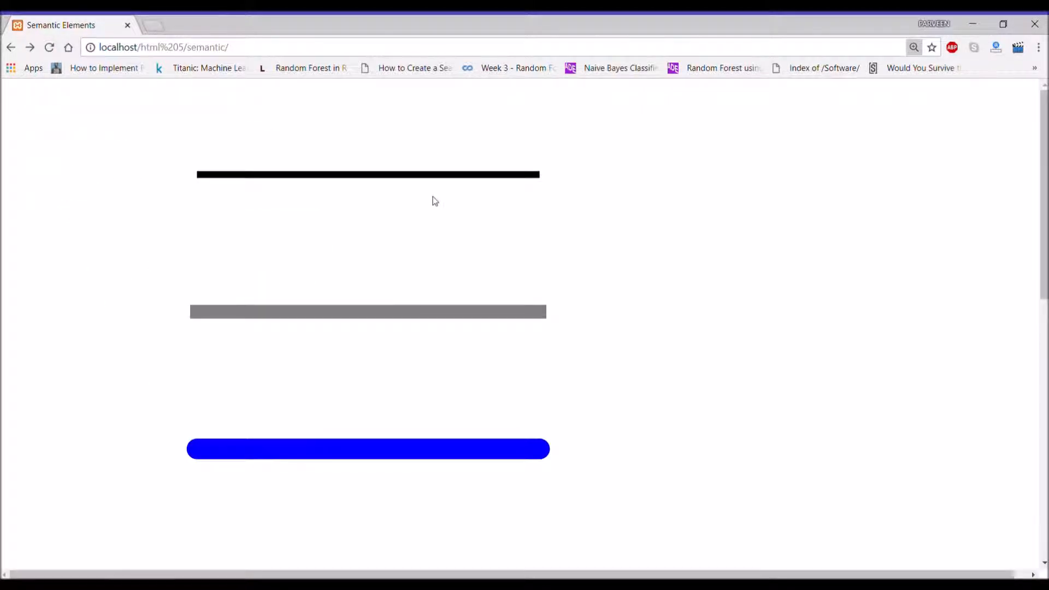
pyautogui.moveTo(955, 94)
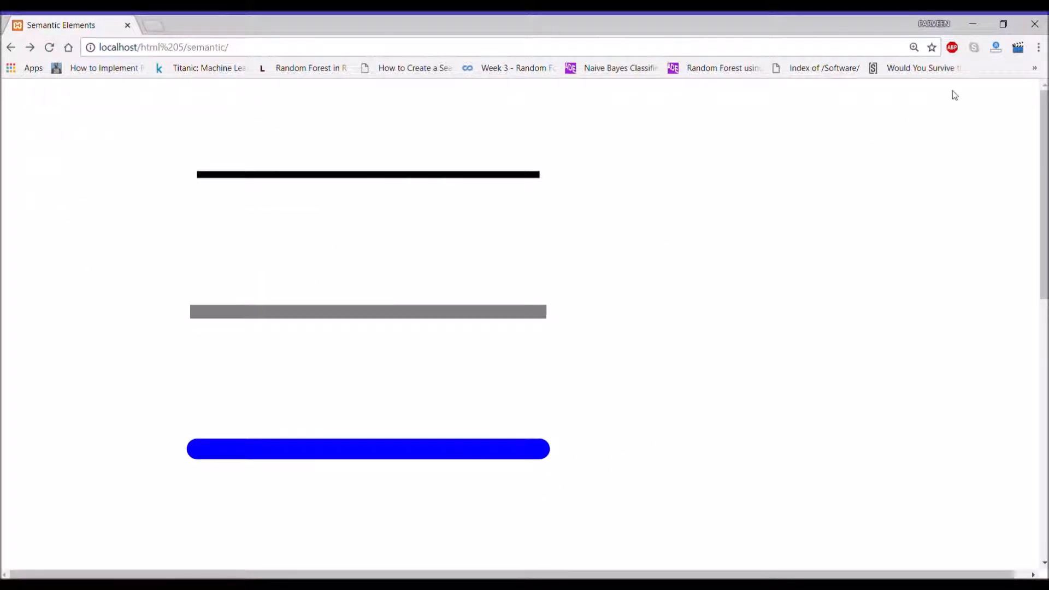
# Return from the Chrome preview to index.html in Sublime Text
pyautogui.press('alt+tab')
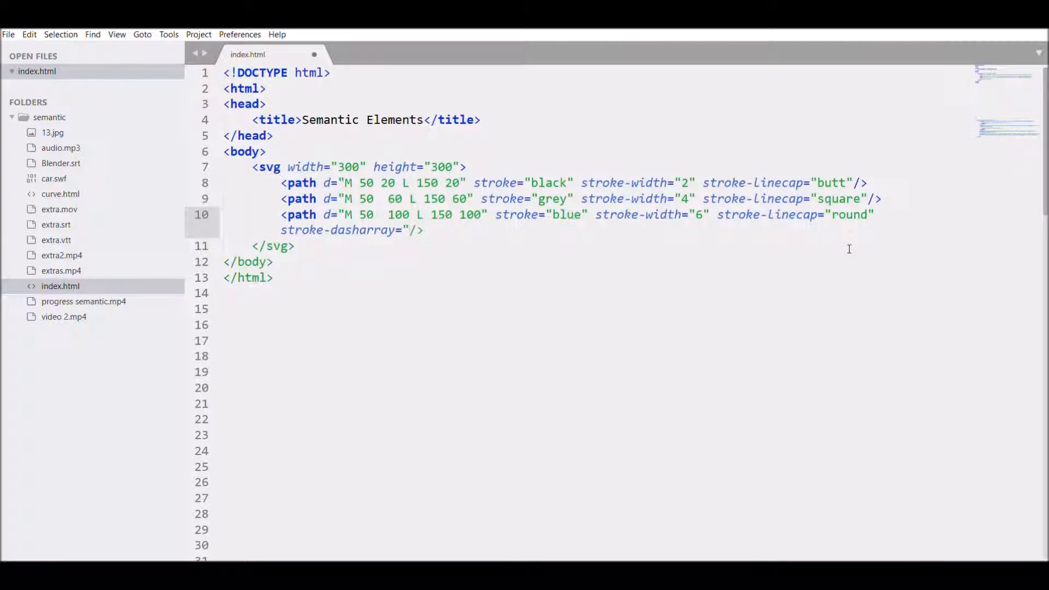
# Give the blue path a stroke-dasharray starting 5,10,20 and end it at x 250
pyautogui.write('5,5"')
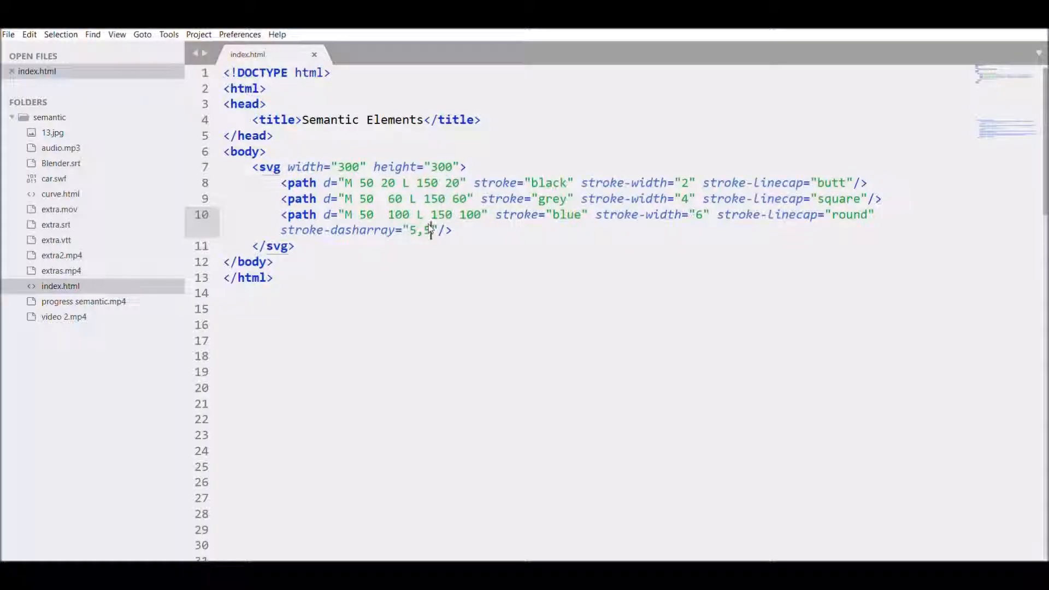
pyautogui.write('0')
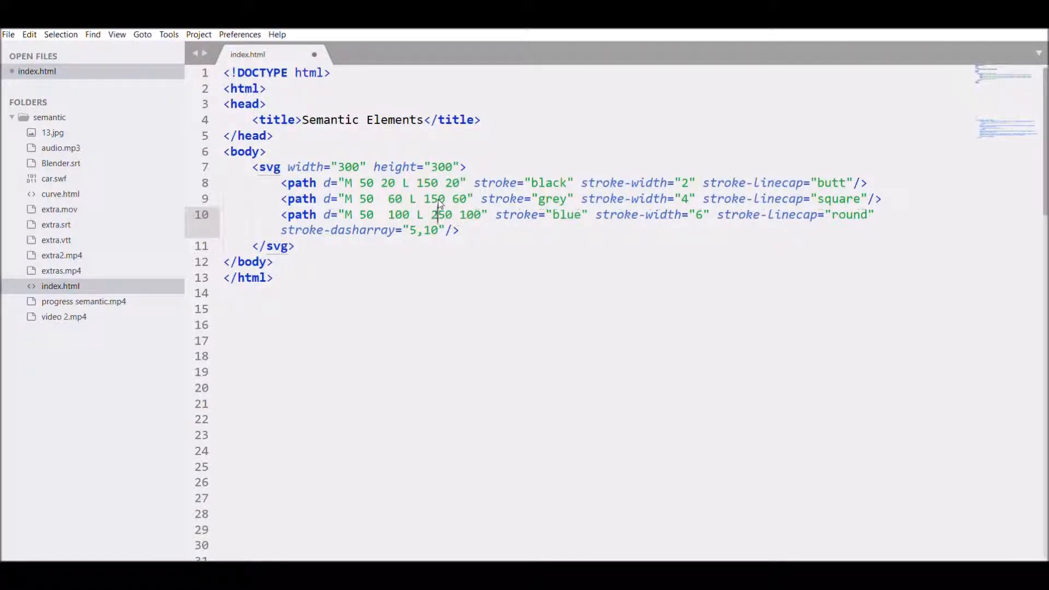
pyautogui.write(',20')
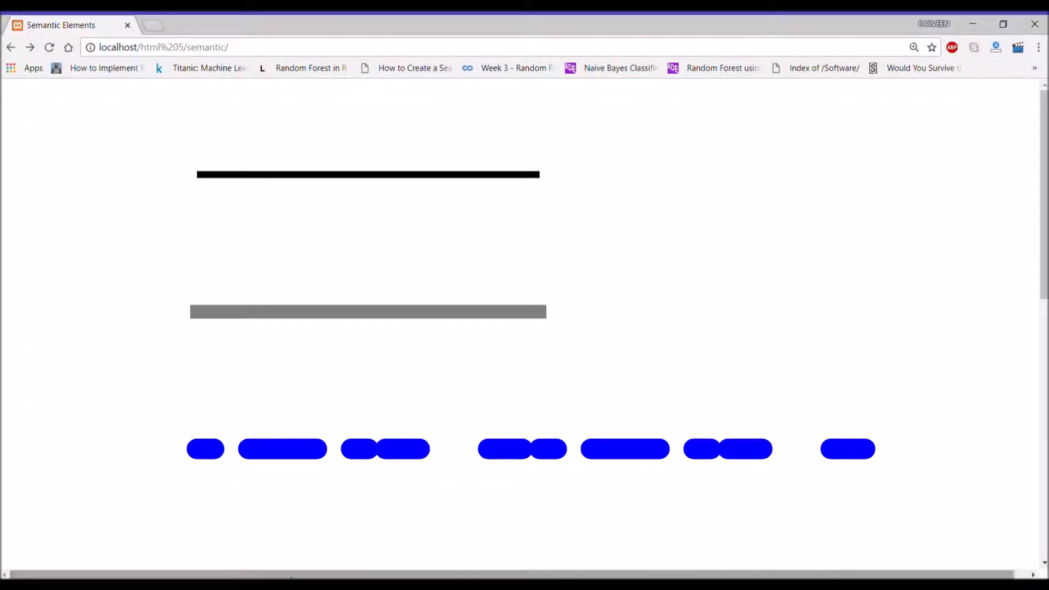
pyautogui.moveTo(335, 450)
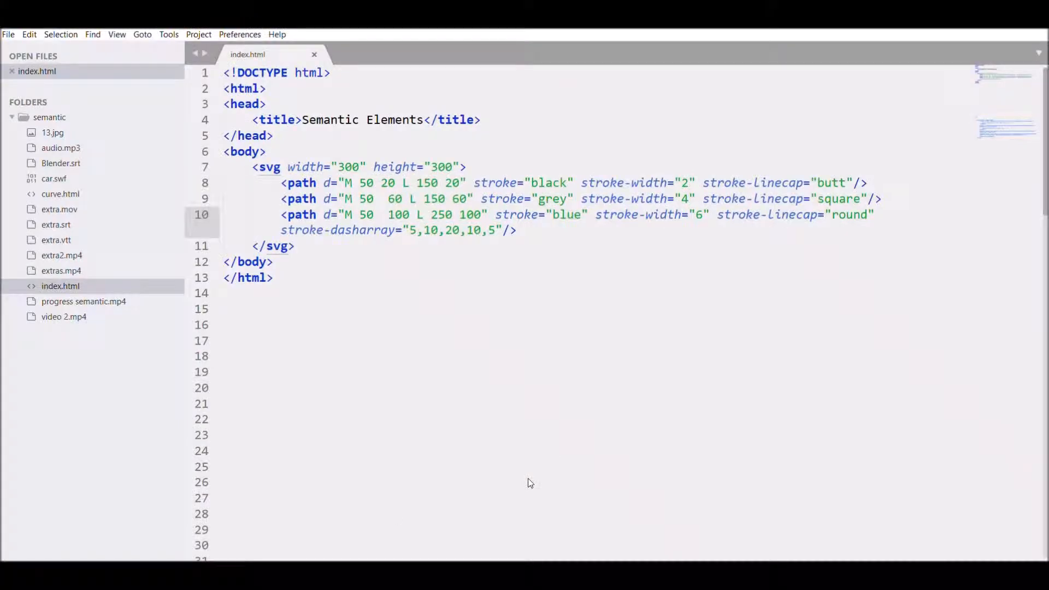
pyautogui.moveTo(252, 528)
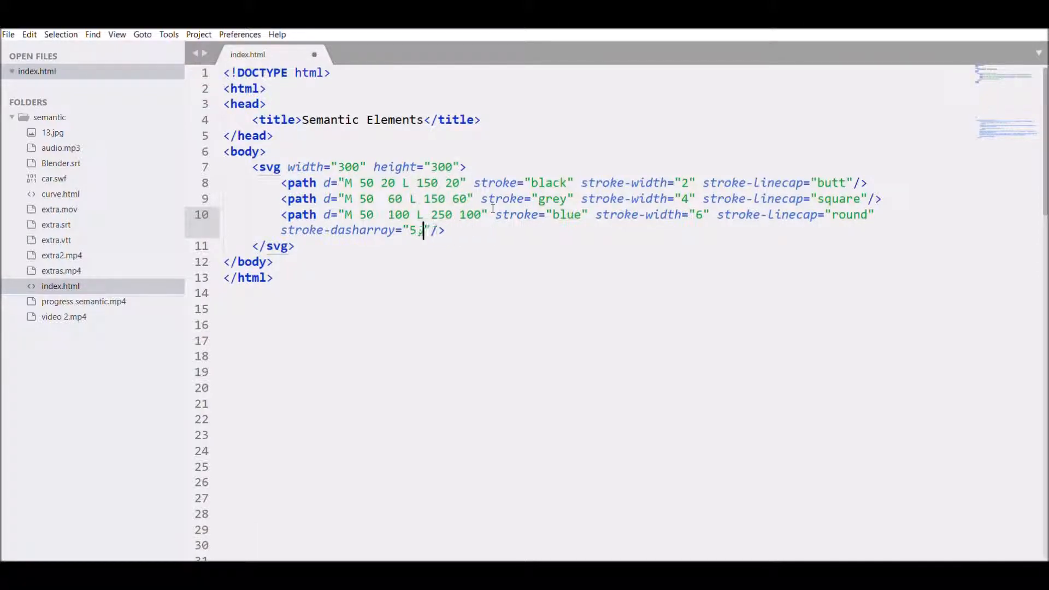
# Replace the blue path's stroke-dasharray value with "20,10"
pyautogui.write('20,10')
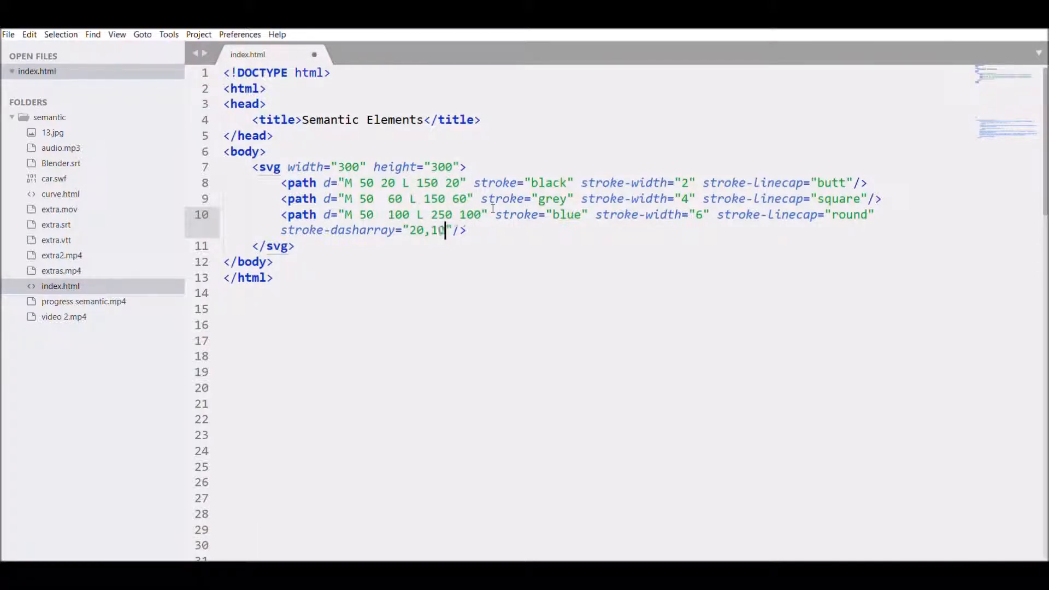